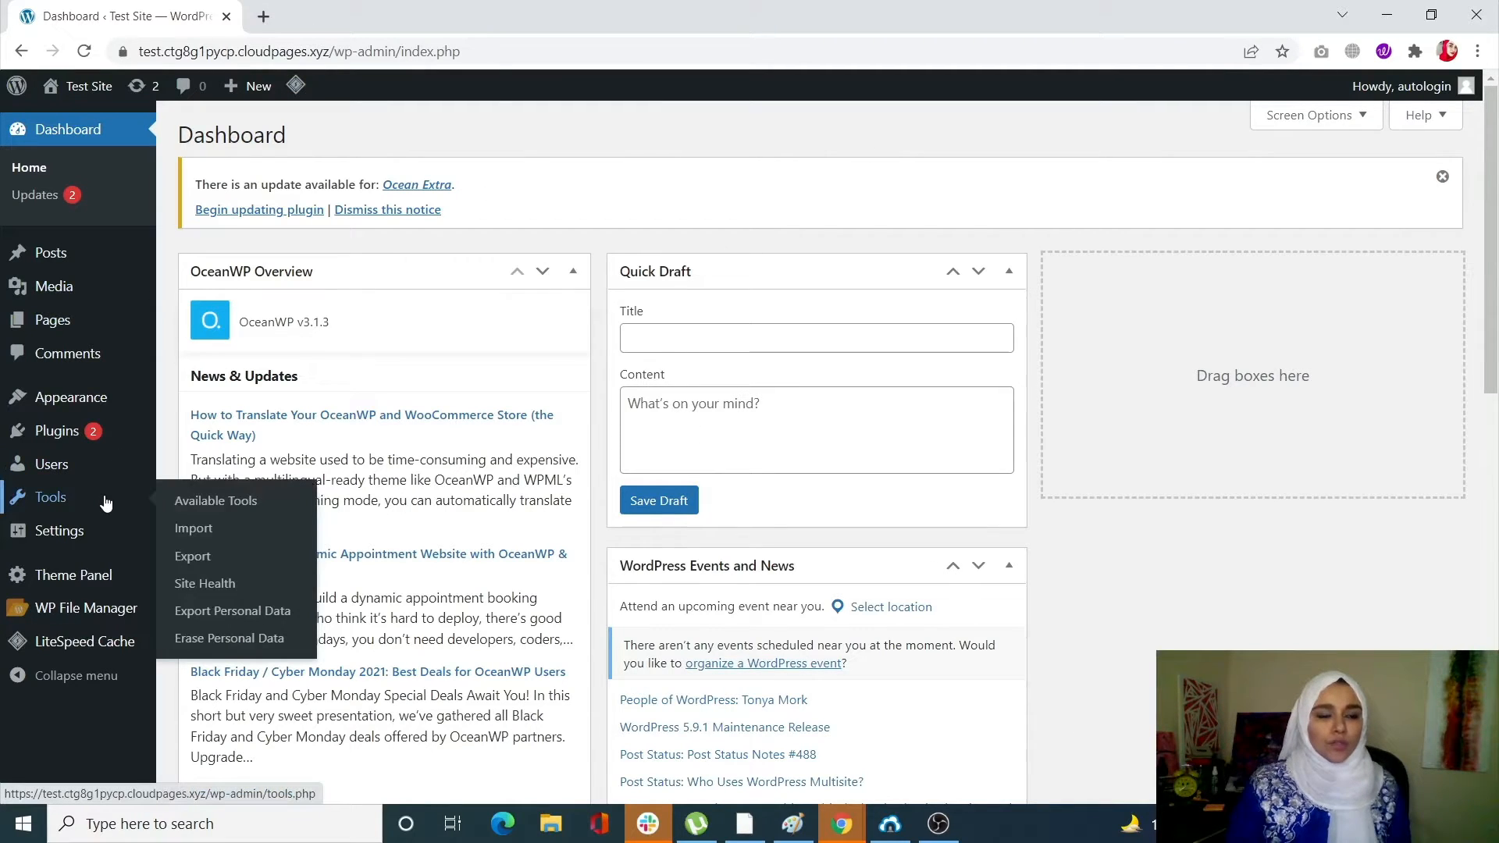
{"action": "mouse_move", "coordinate": [203, 583]}
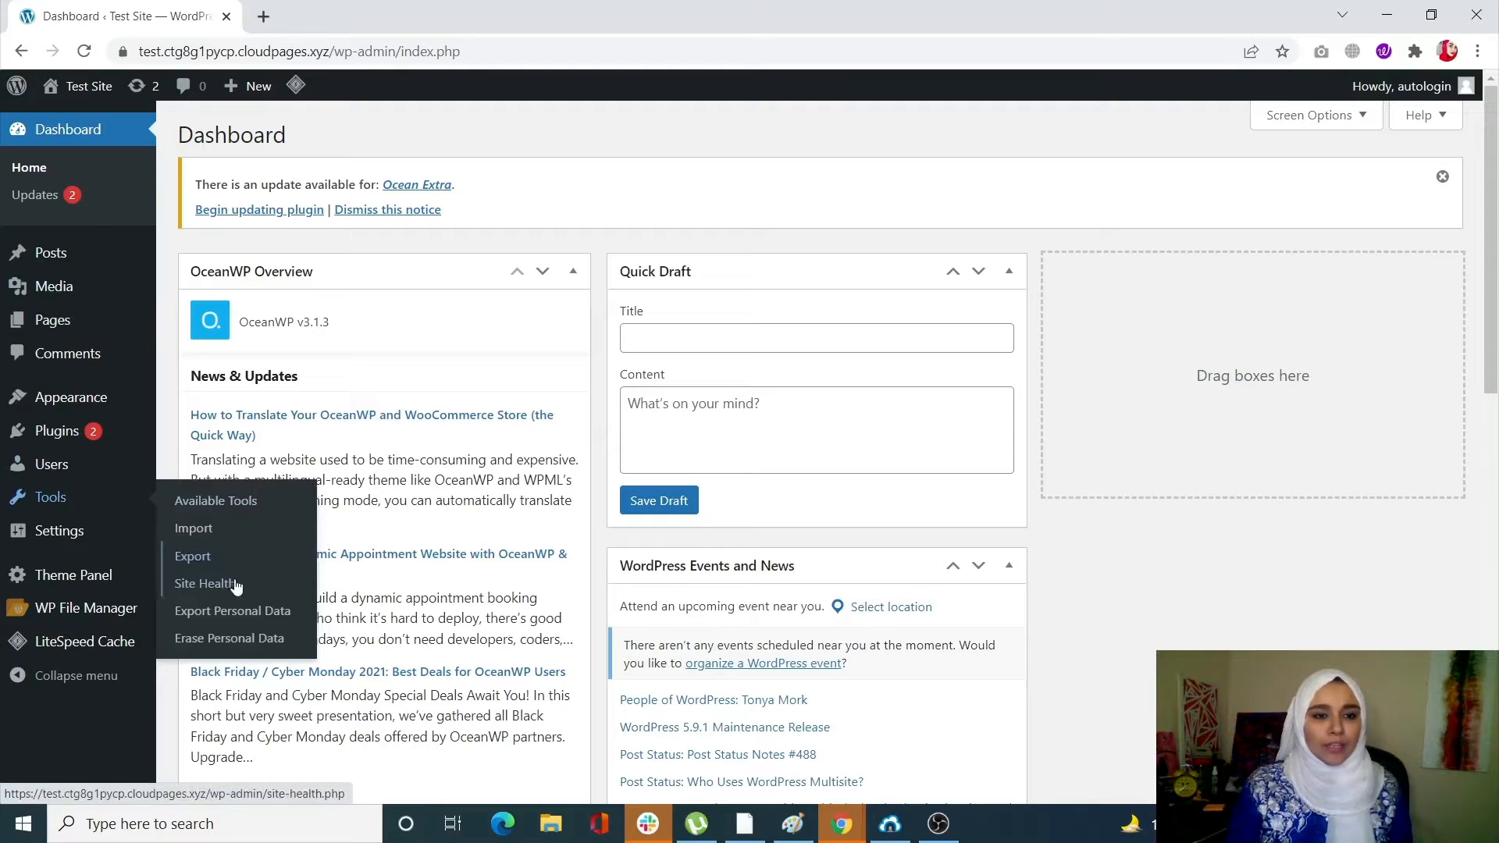
Open Tools > Site Health from the WordPress admin sidebar.
{"action": "left_click", "coordinate": [204, 583]}
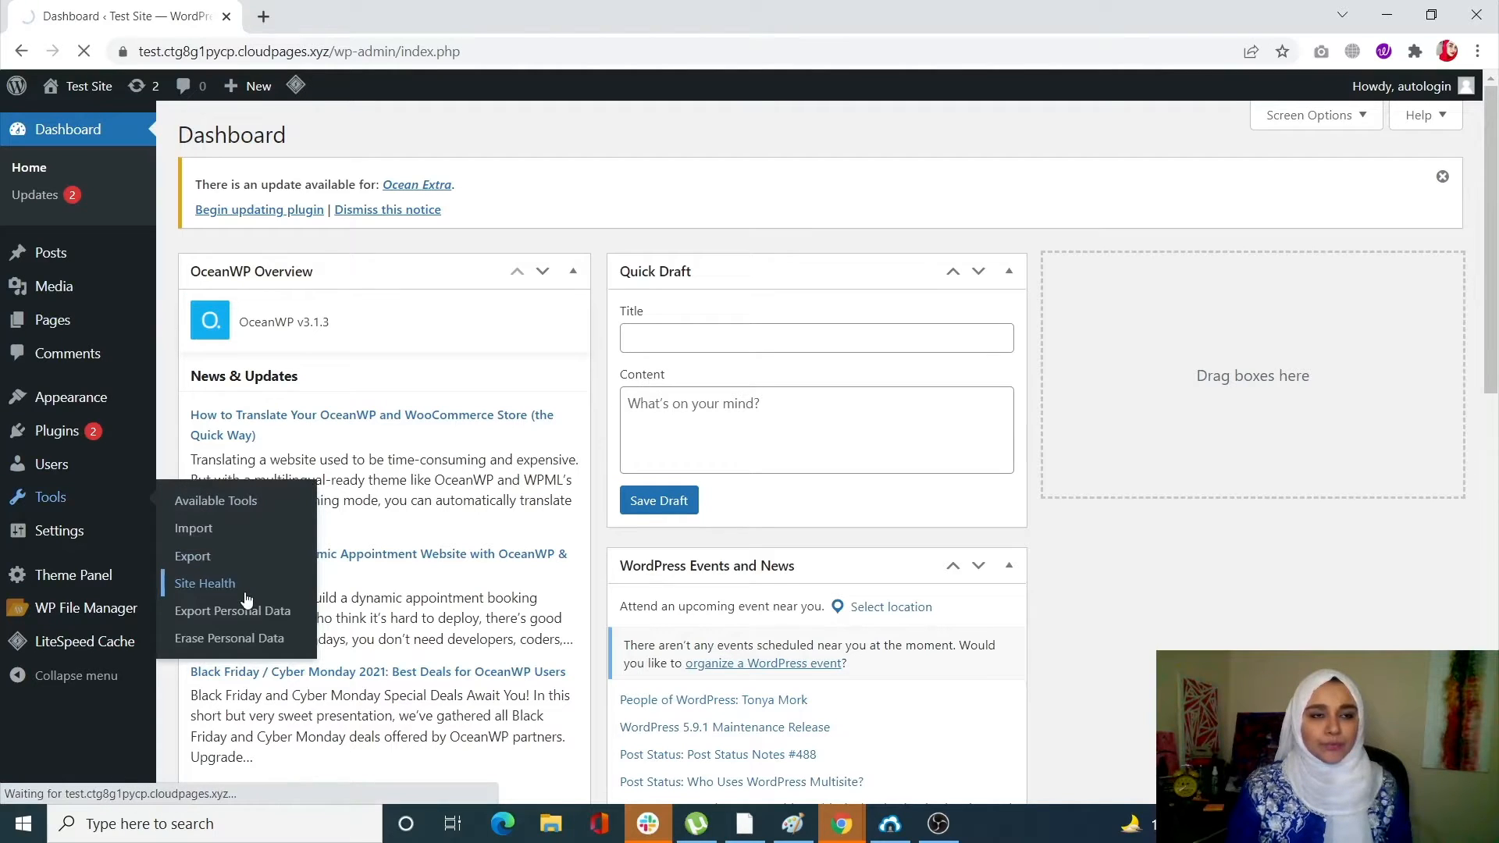
{"action": "left_click", "coordinate": [205, 583]}
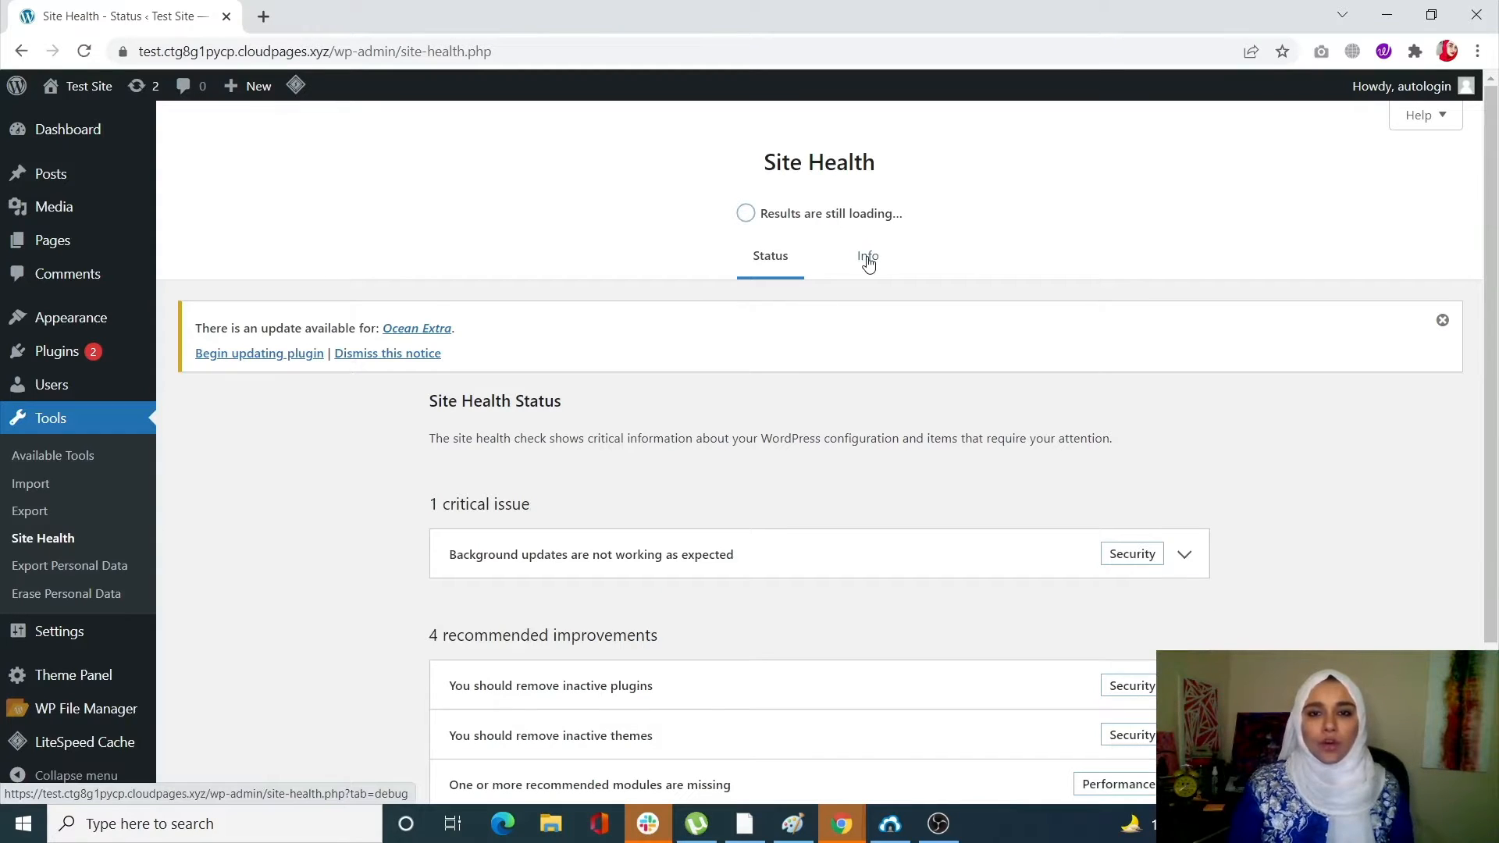
Show the Site Health Info tab's Filesystem Permissions, listing all core directories as writable.
{"action": "left_click", "coordinate": [868, 256]}
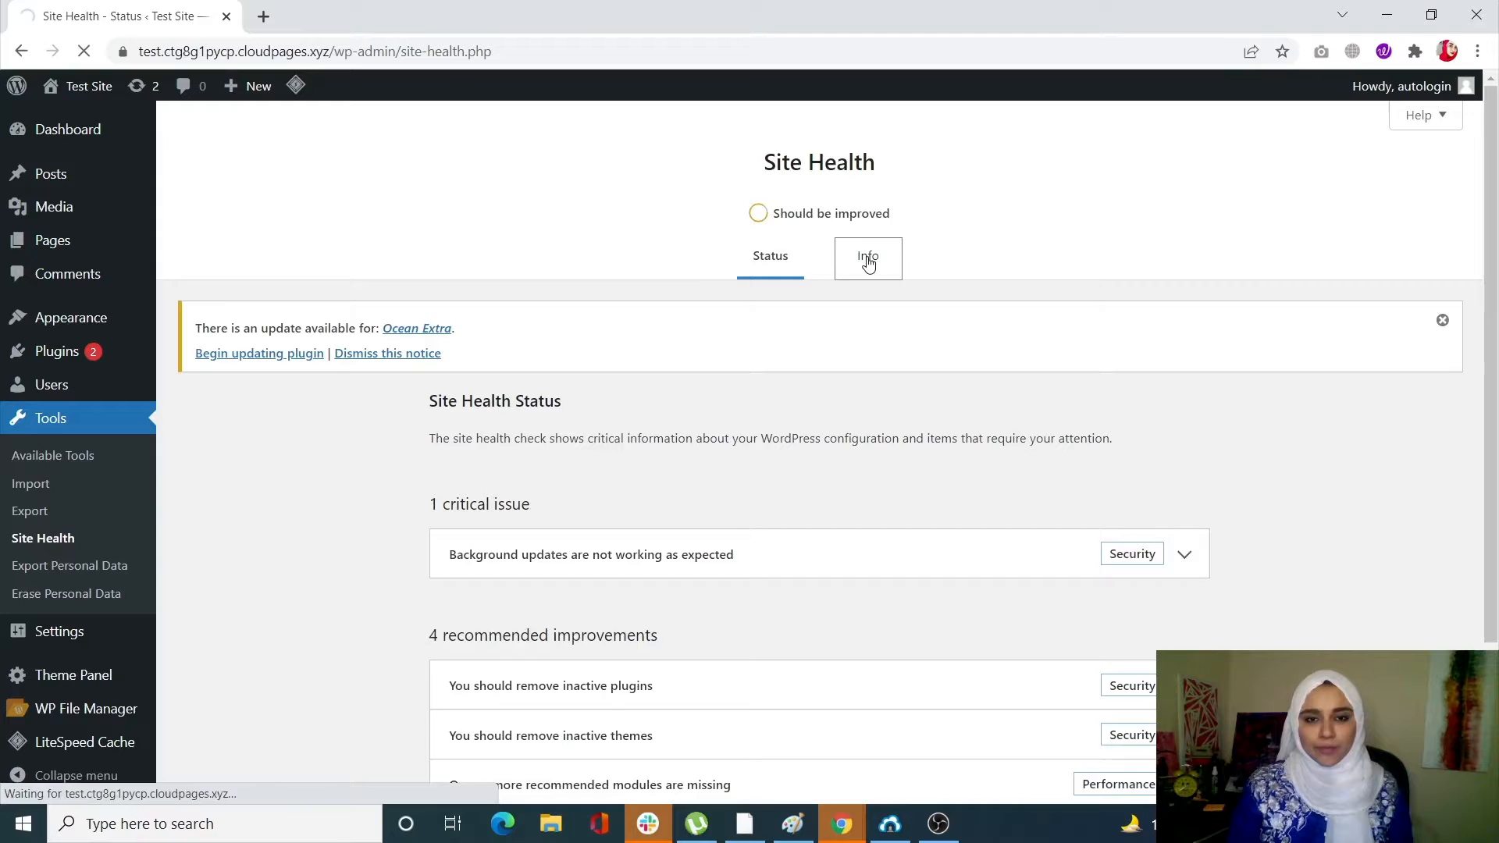
{"action": "left_click", "coordinate": [866, 258]}
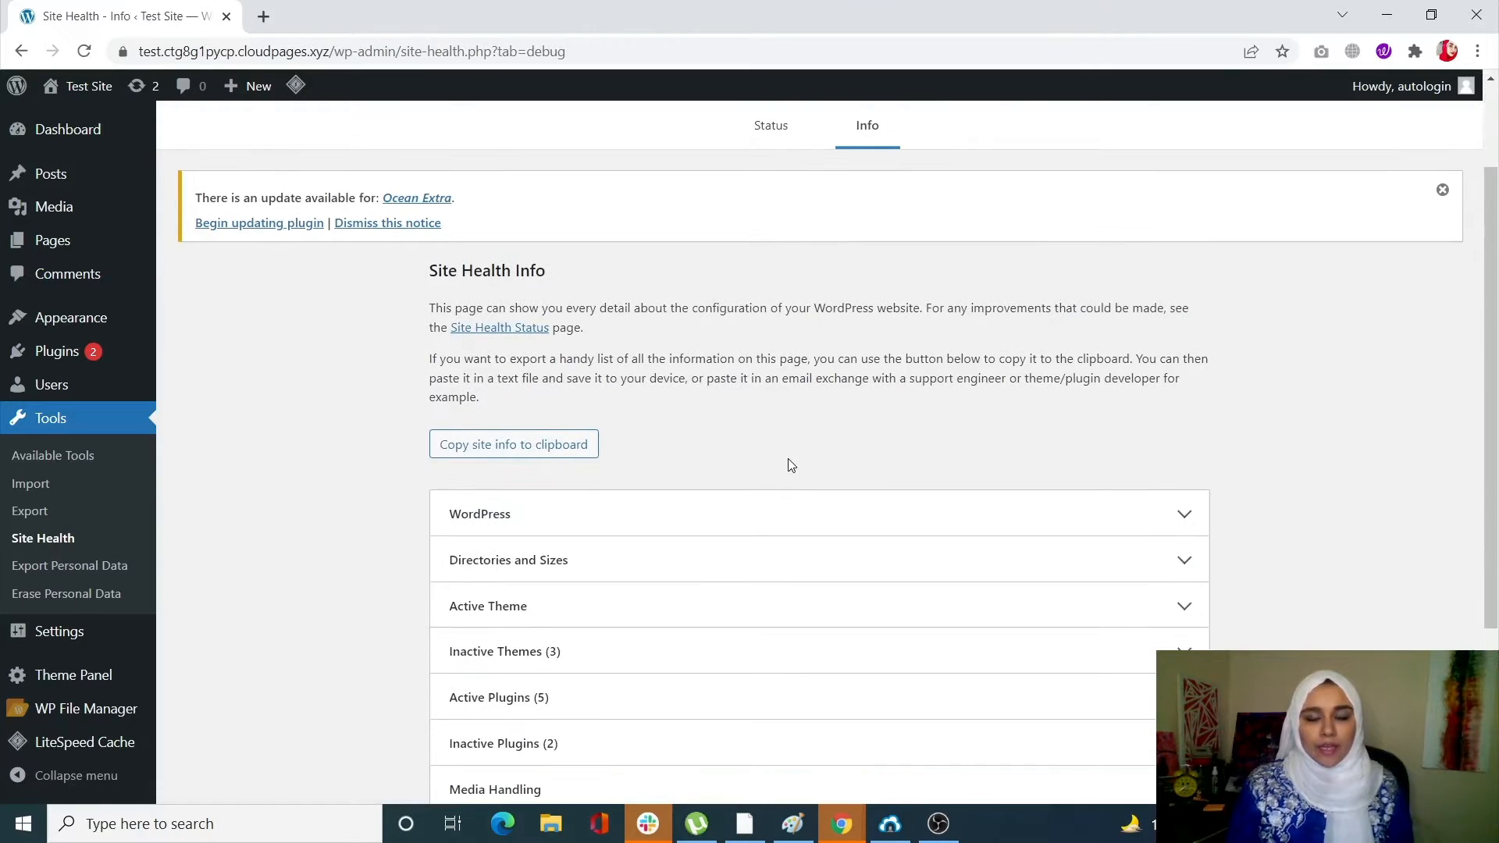
{"action": "scroll", "scroll_direction": "down", "scroll_amount": 3}
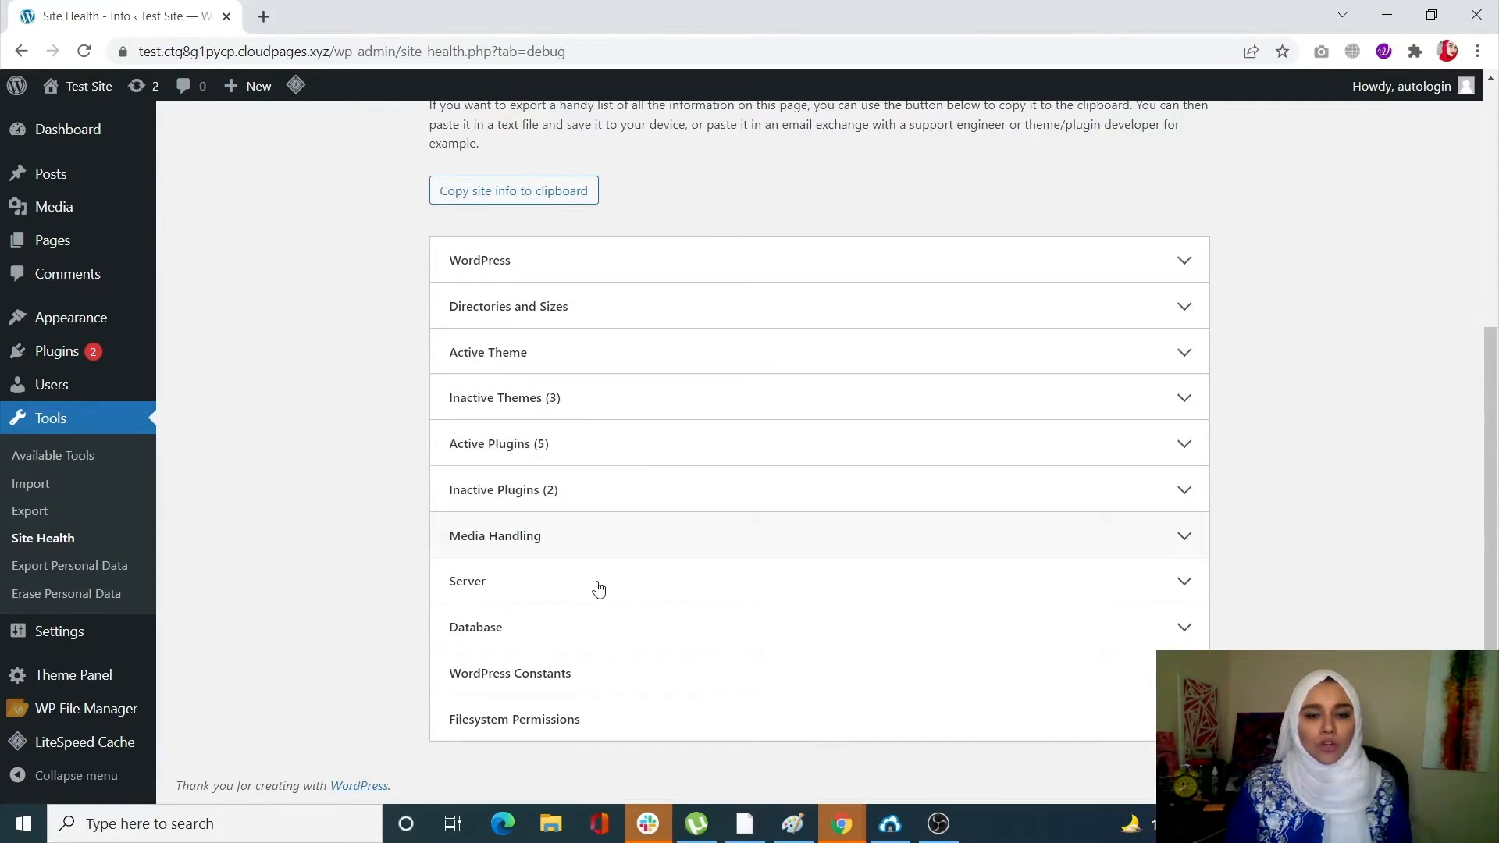
{"action": "mouse_move", "coordinate": [608, 720]}
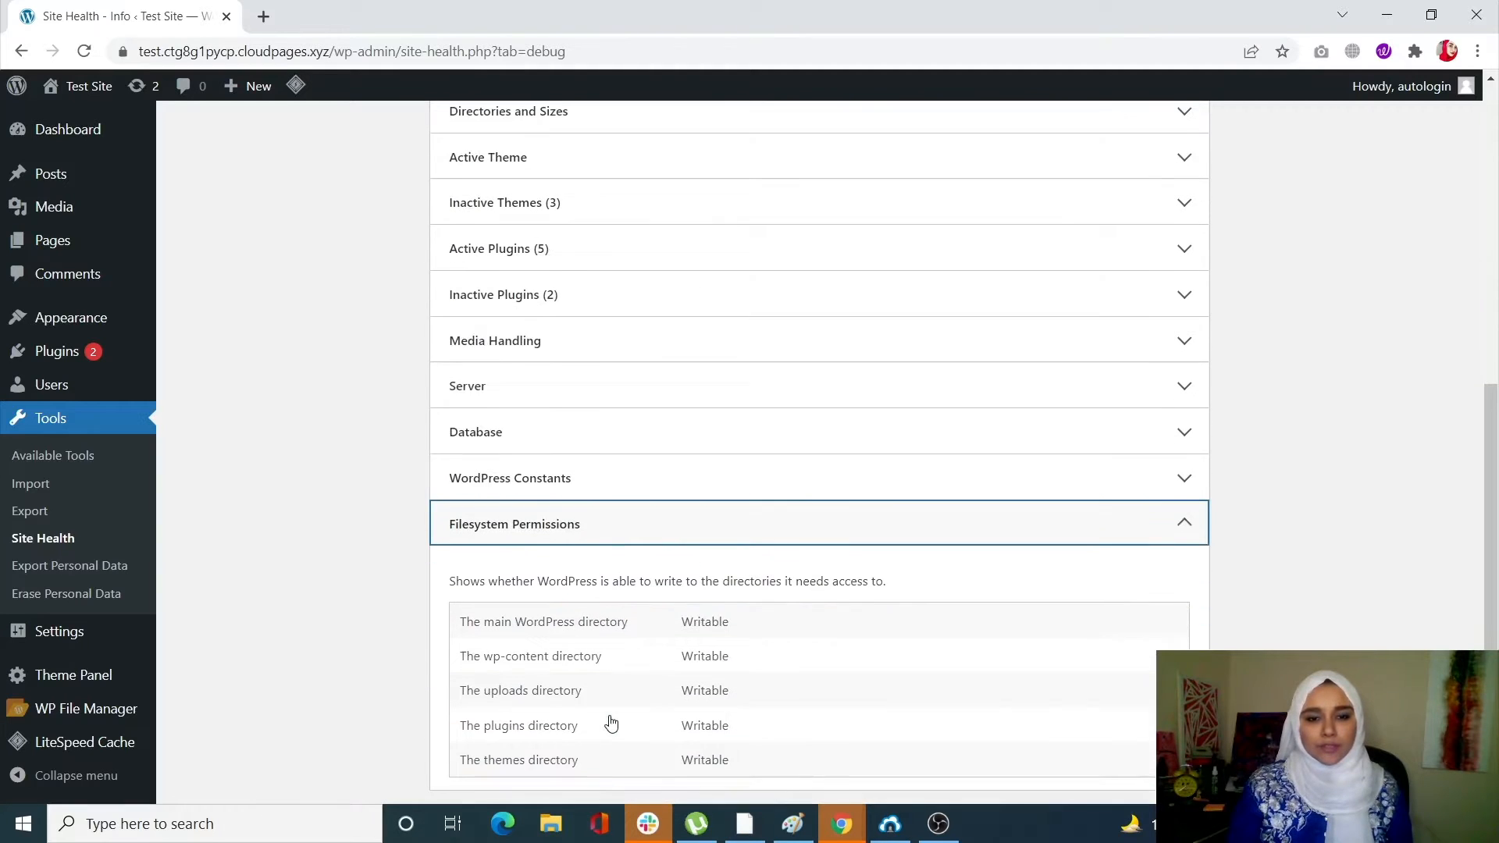
{"action": "scroll", "scroll_direction": "down", "scroll_amount": 3}
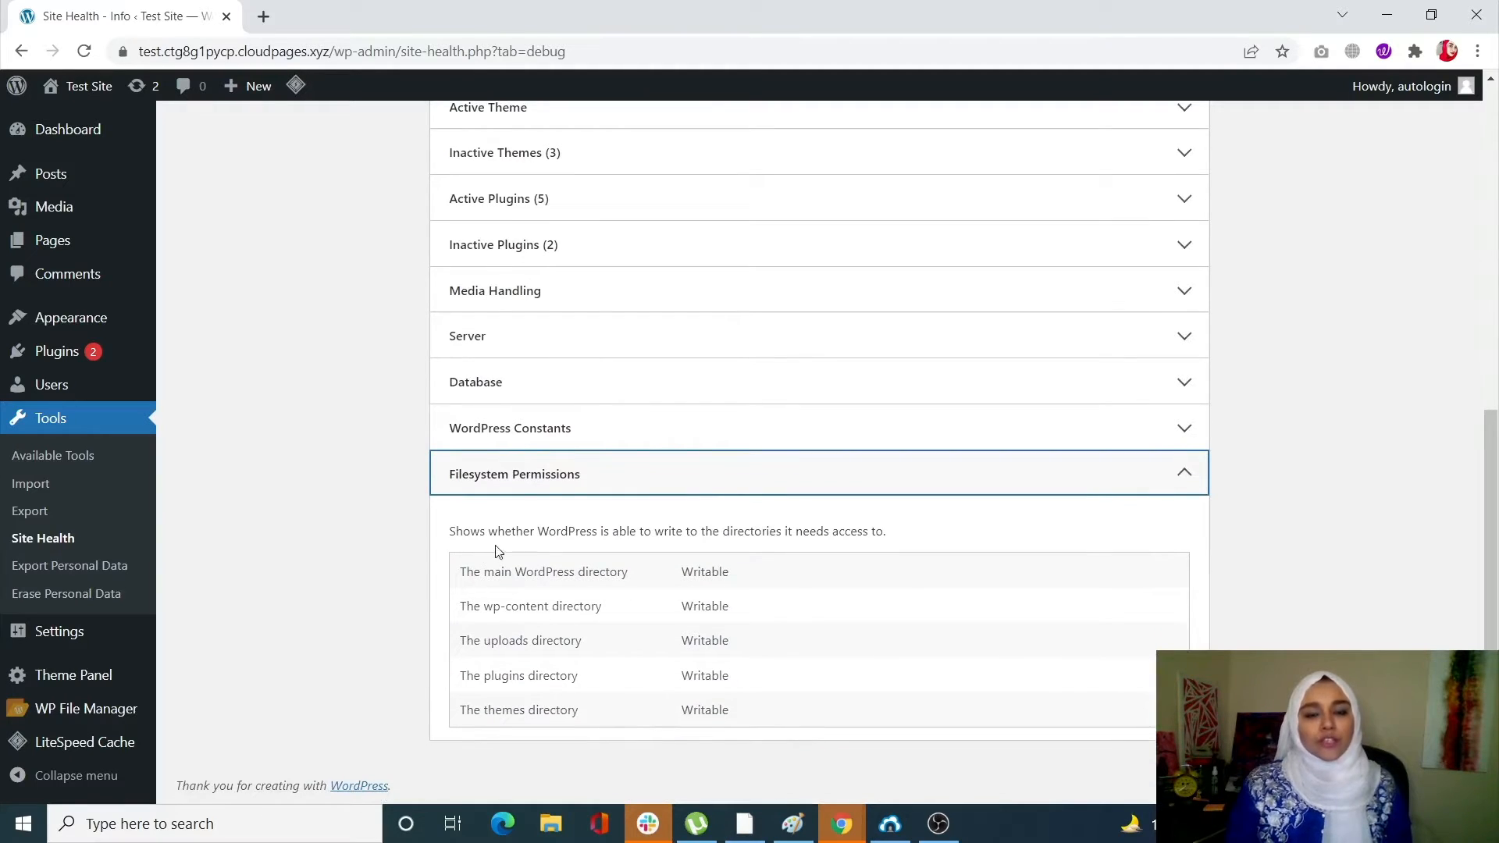
{"action": "mouse_move", "coordinate": [514, 732]}
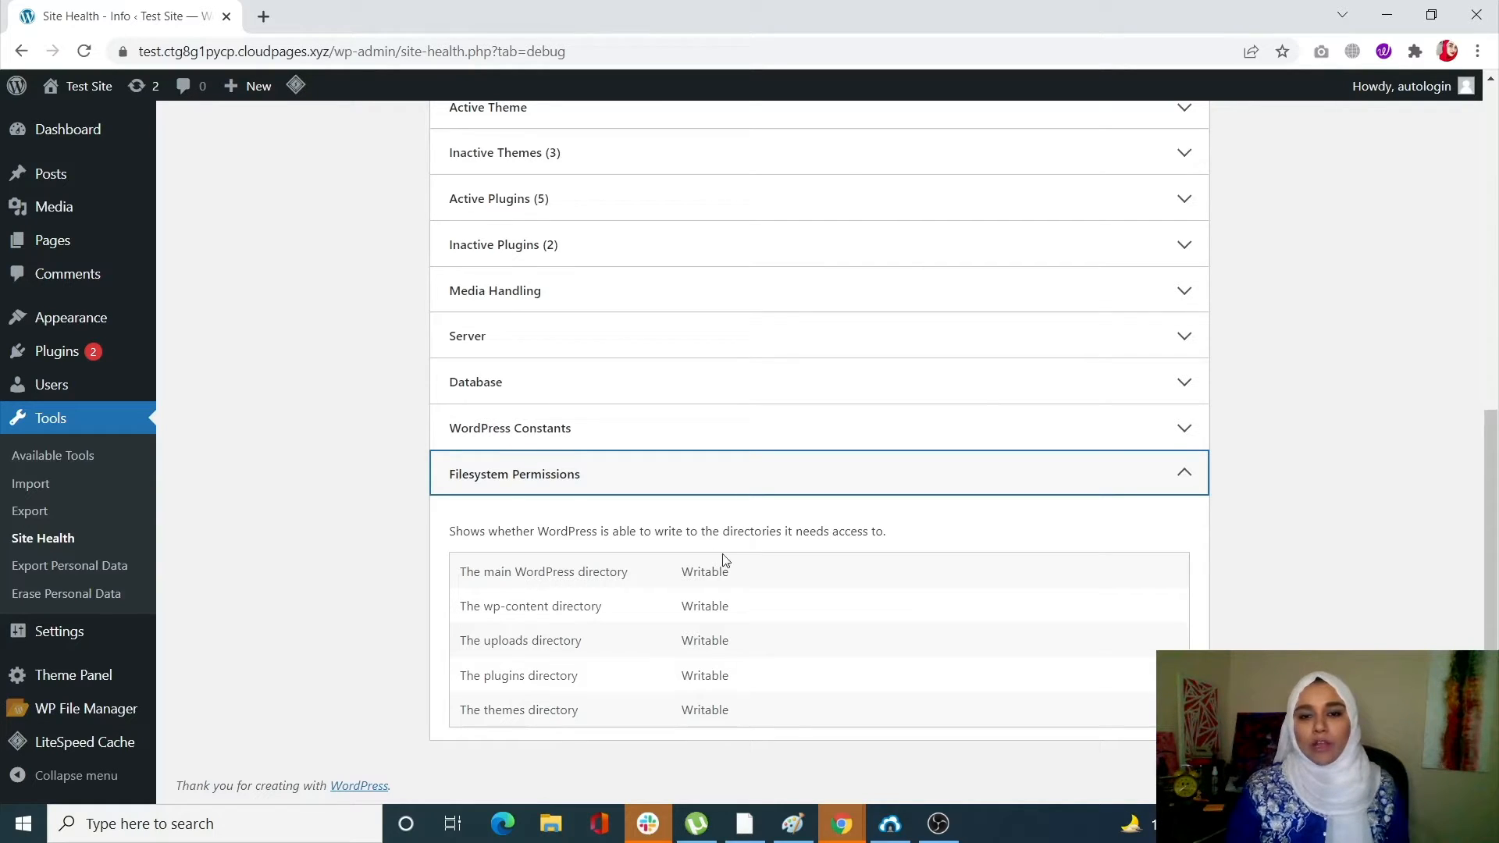
{"action": "mouse_move", "coordinate": [765, 742]}
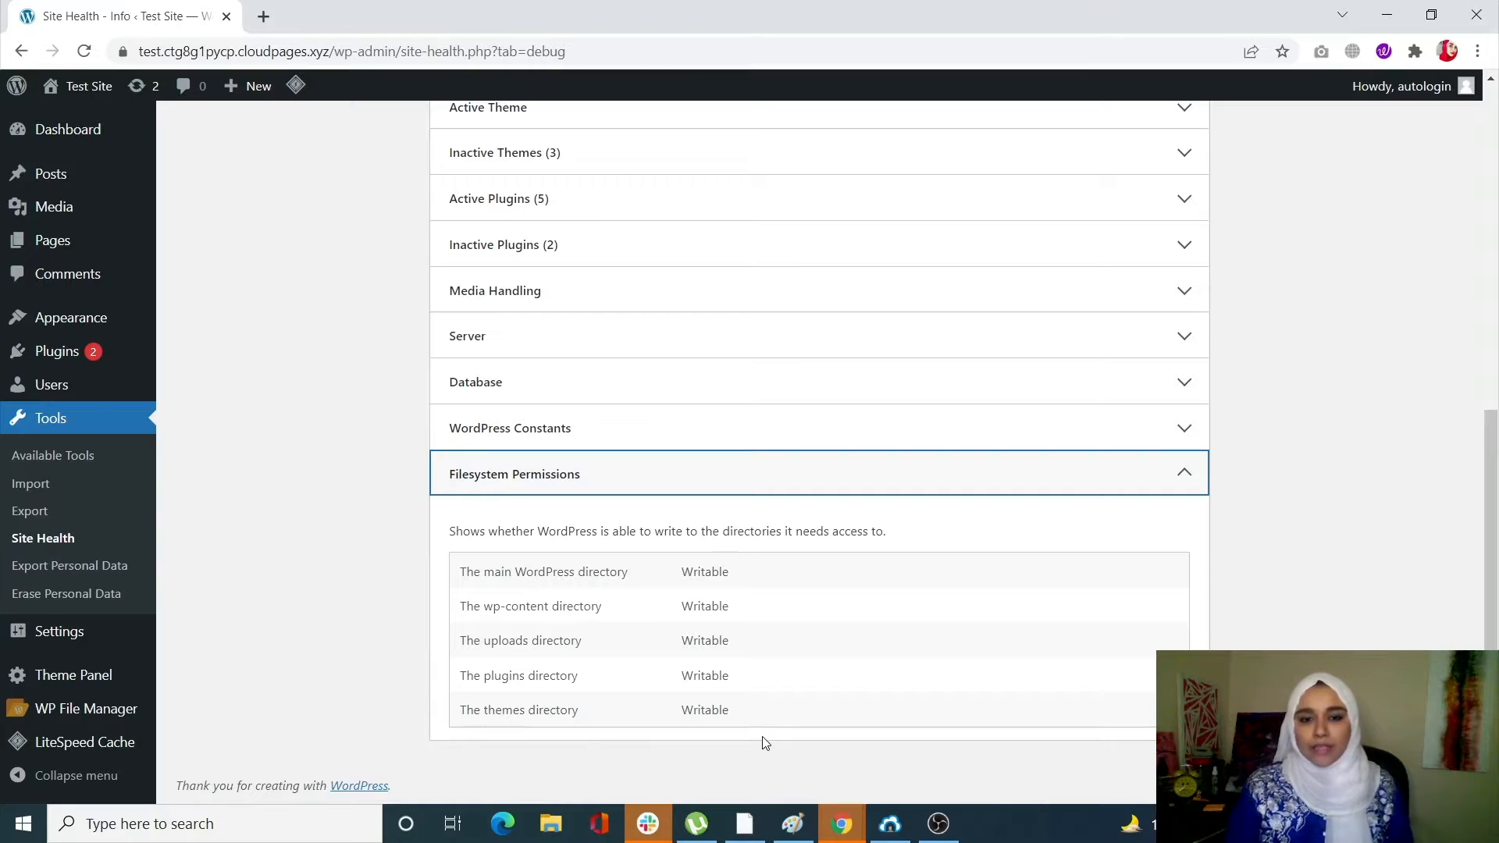
{"action": "mouse_move", "coordinate": [669, 606]}
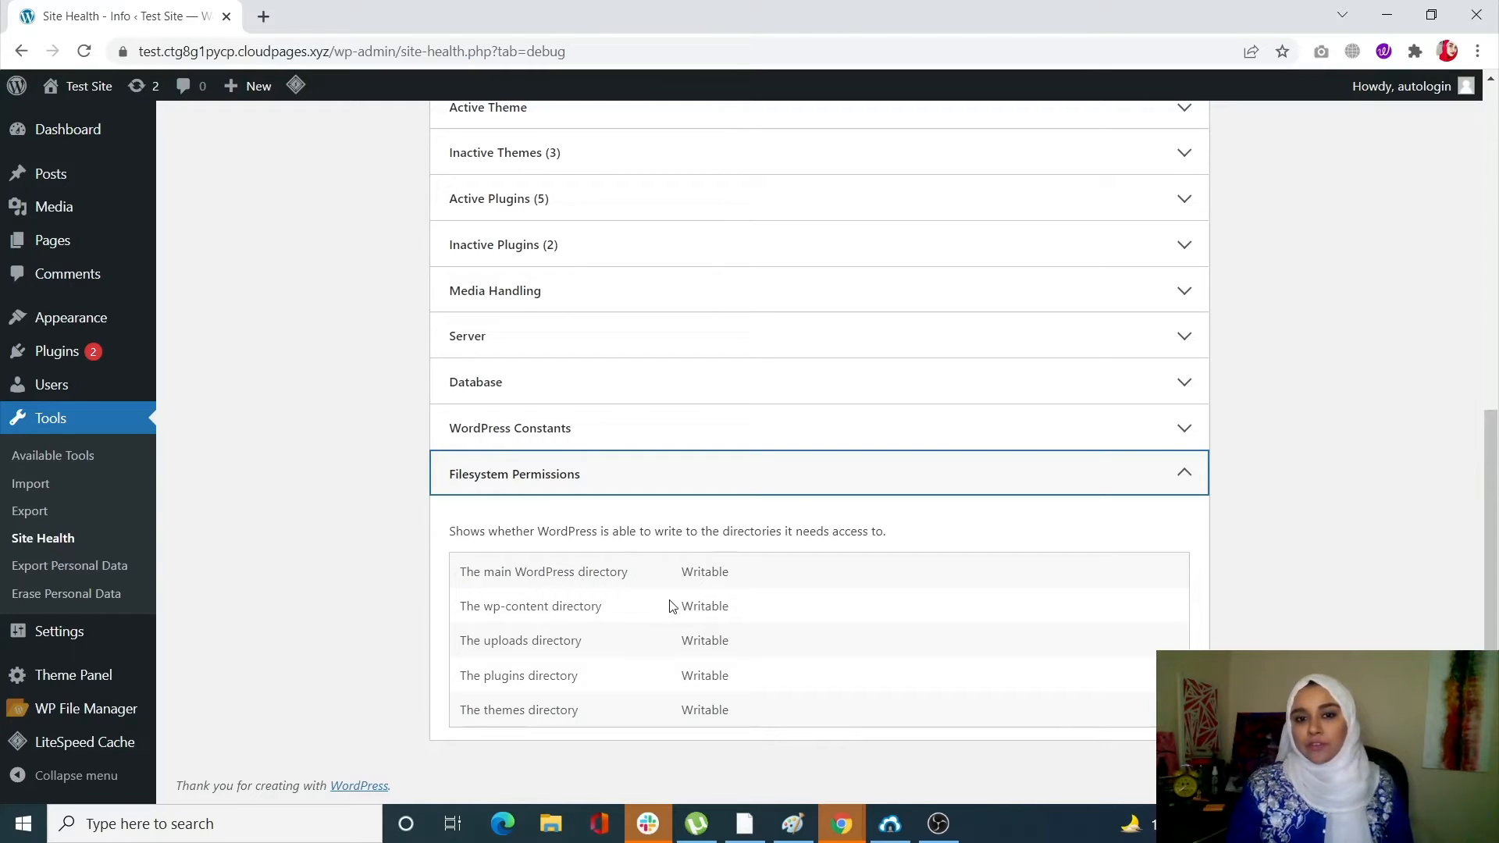
{"action": "mouse_move", "coordinate": [687, 631]}
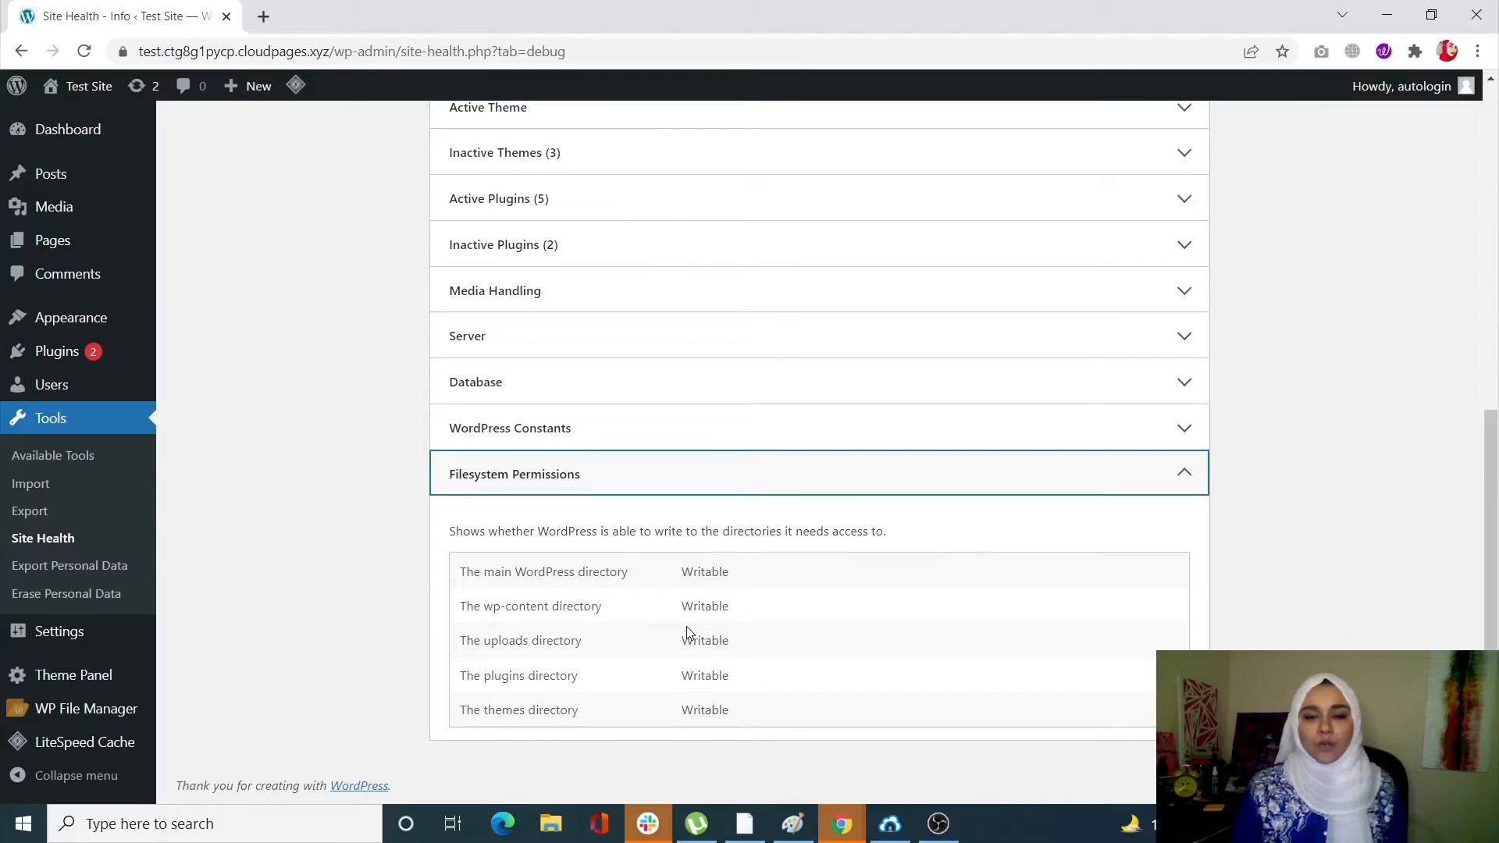
{"action": "mouse_move", "coordinate": [832, 705]}
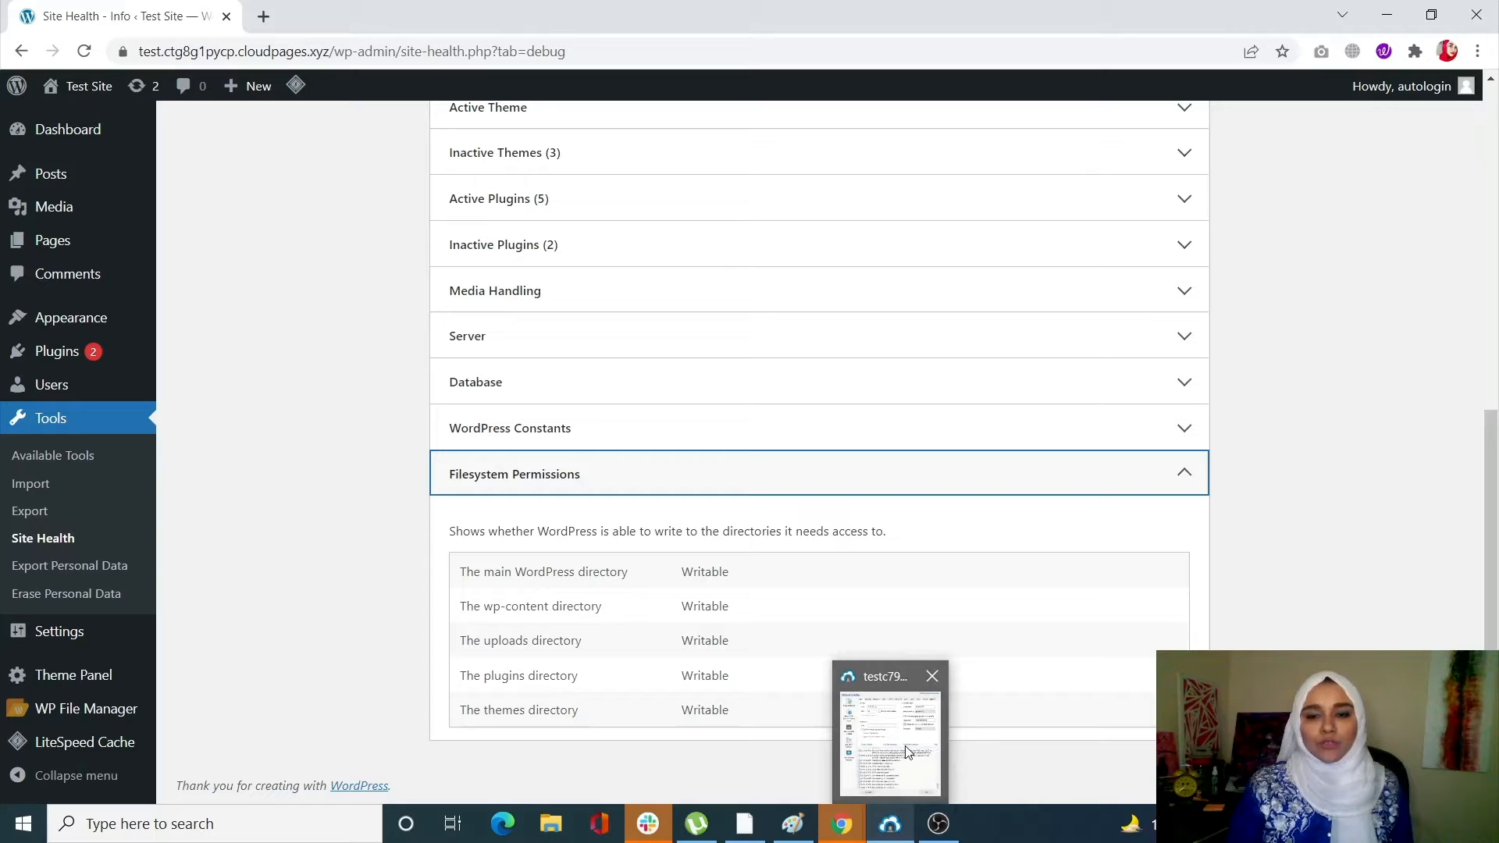
Restore the Bitvise SSH Client and launch a new SFTP window for the server.
{"action": "left_click", "coordinate": [889, 732]}
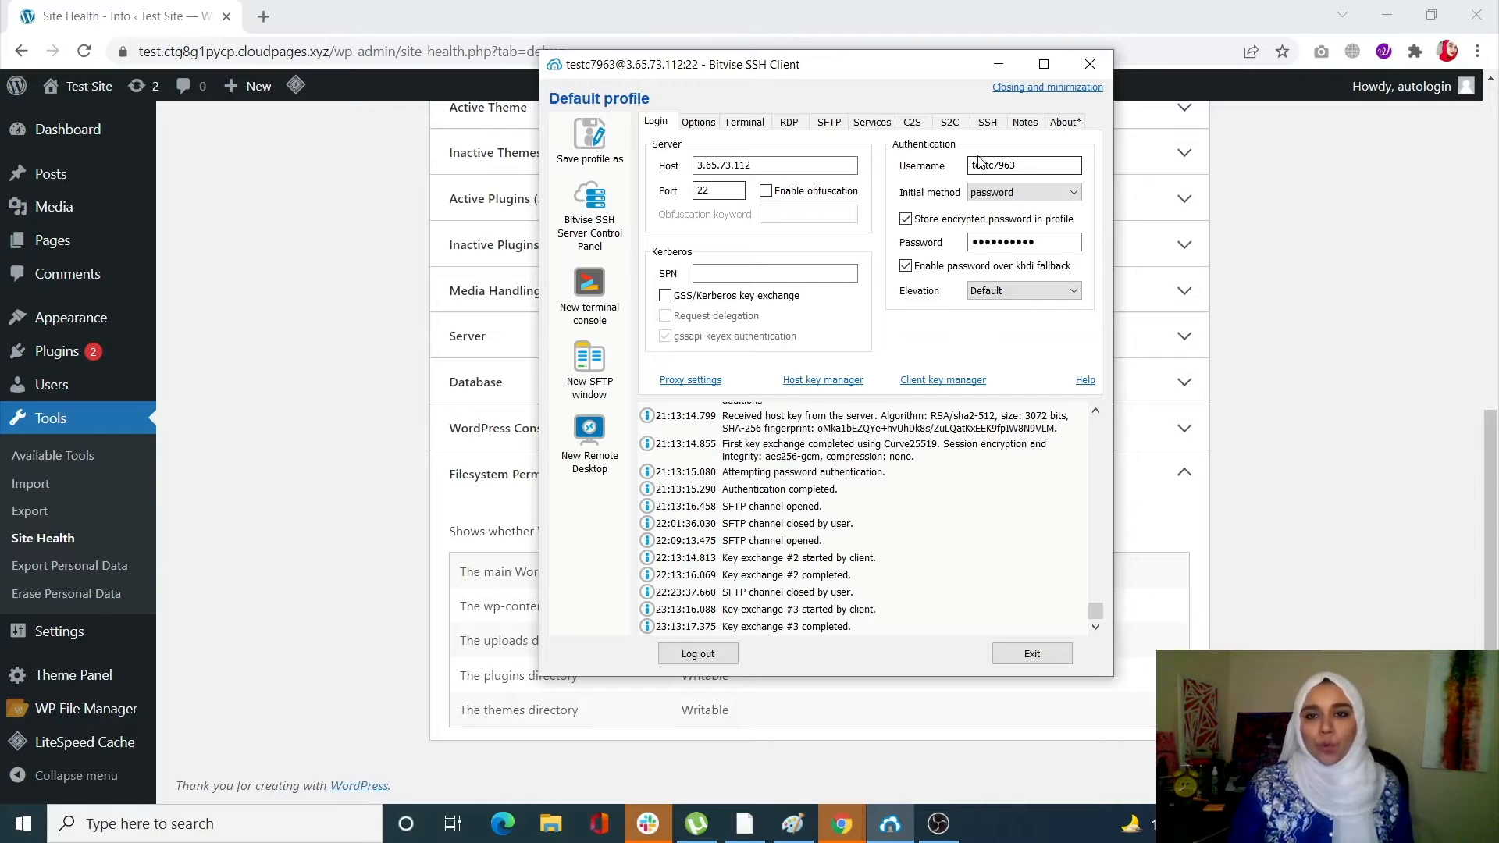
{"action": "left_click", "coordinate": [1023, 242]}
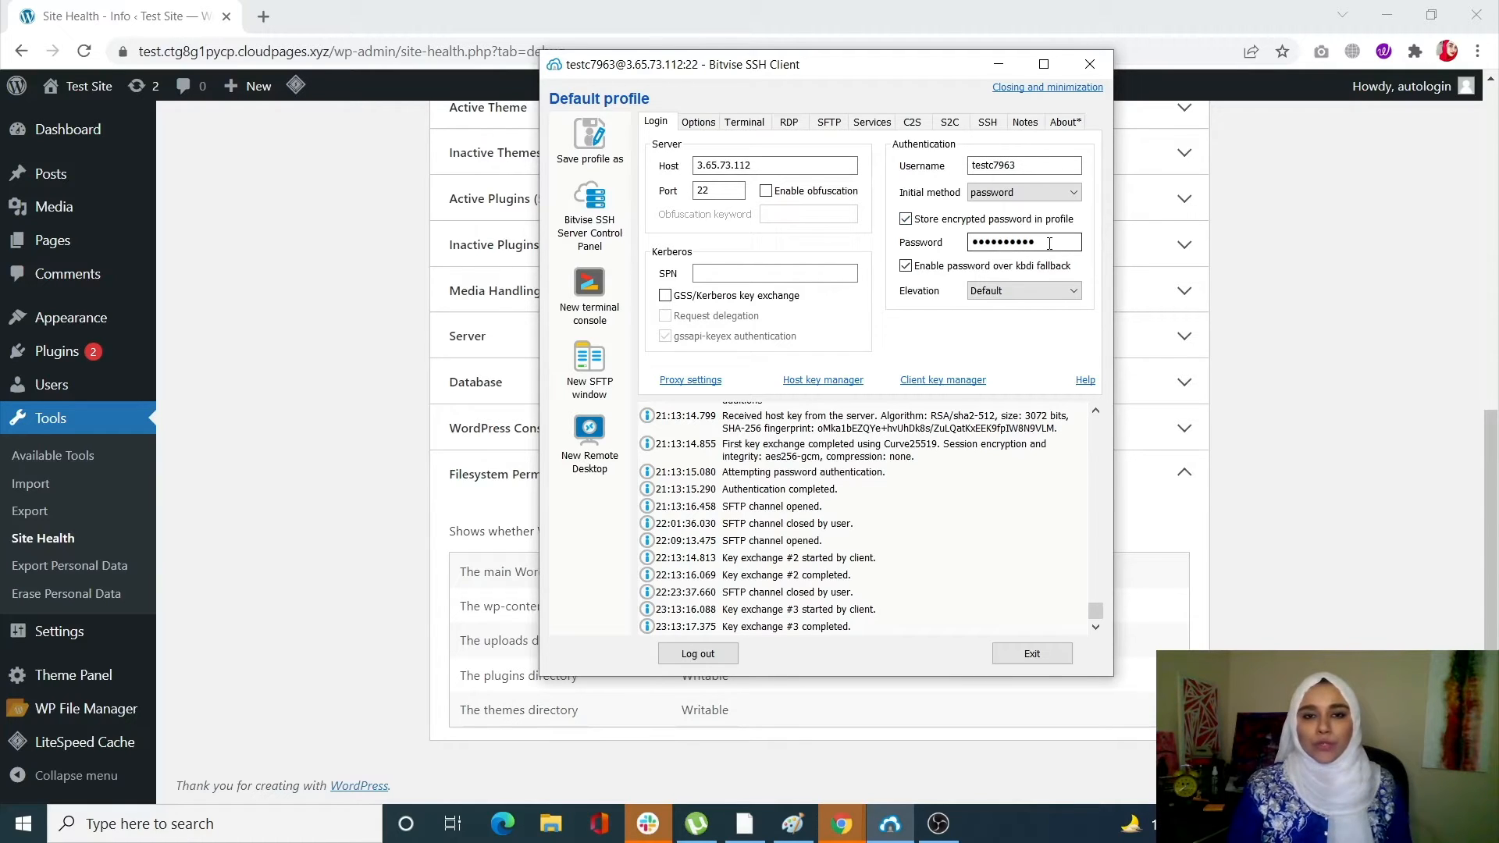
{"action": "mouse_move", "coordinate": [934, 282]}
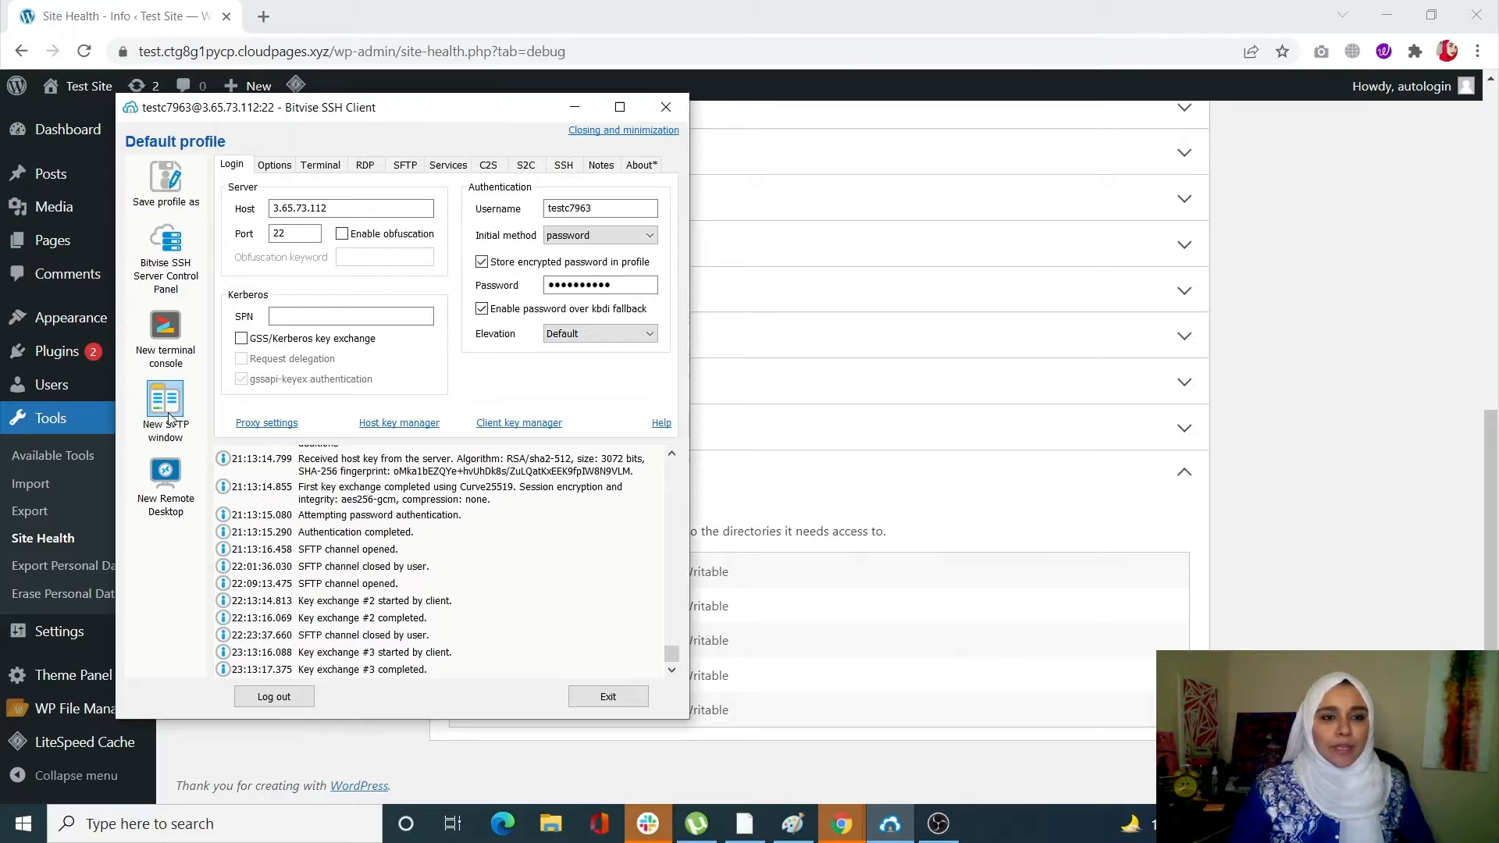
{"action": "left_click", "coordinate": [165, 430]}
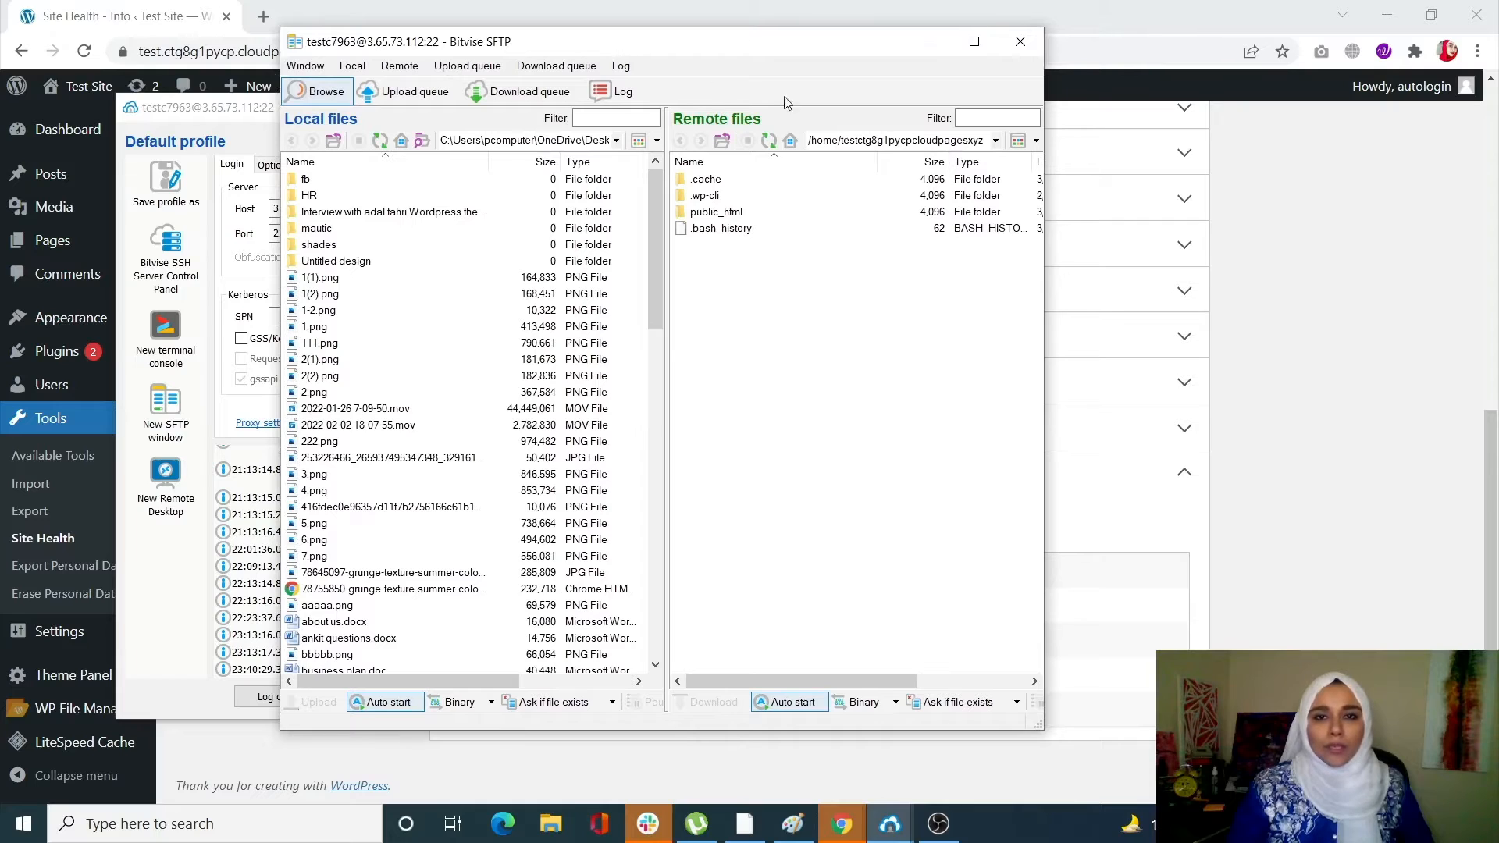
{"action": "mouse_move", "coordinate": [715, 225]}
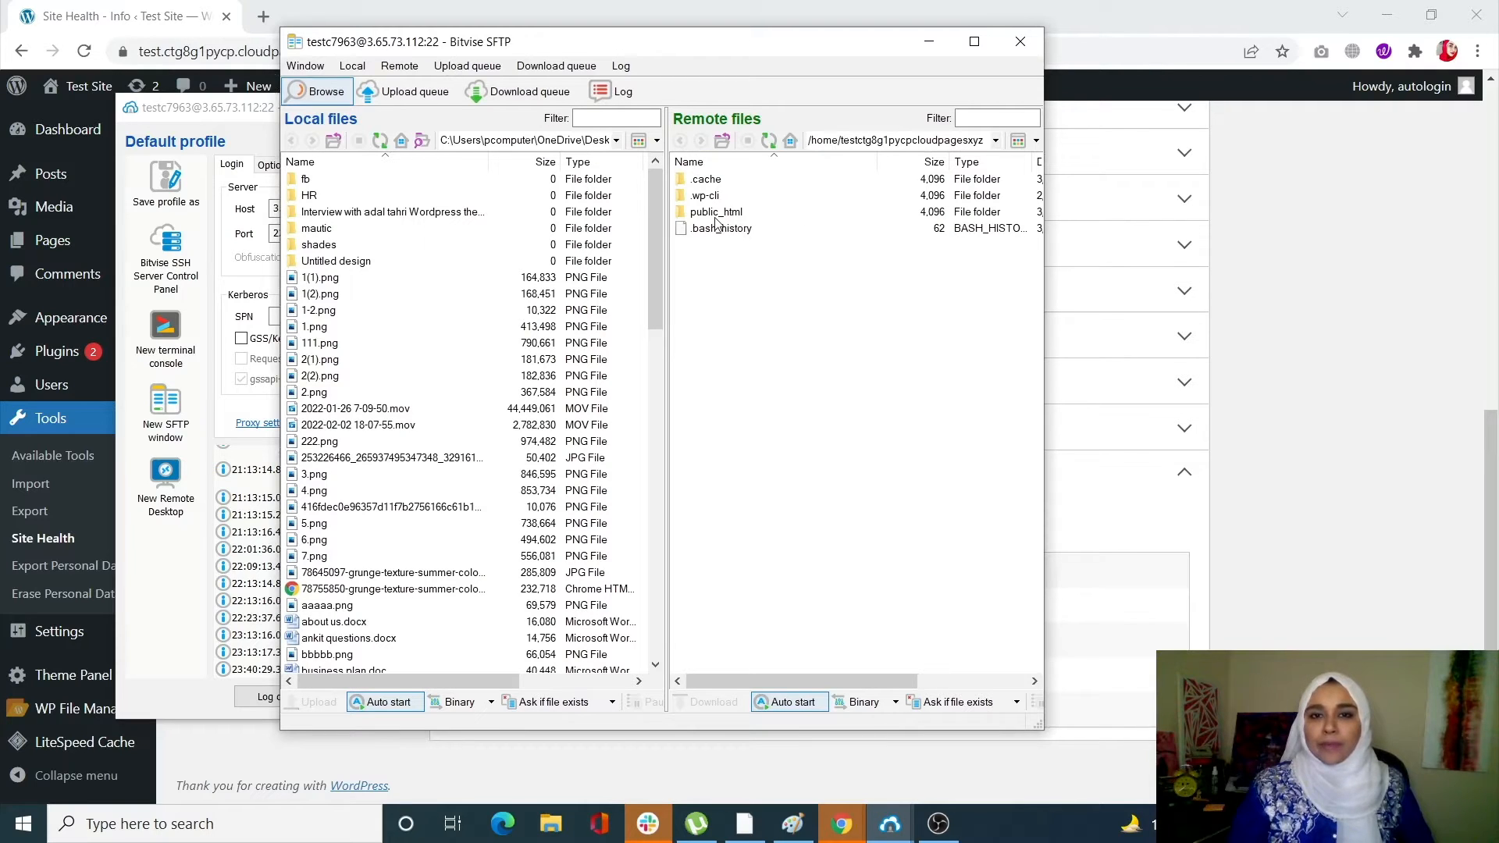
Select the remote public_html folder and bring up its context menu.
{"action": "left_click", "coordinate": [715, 211]}
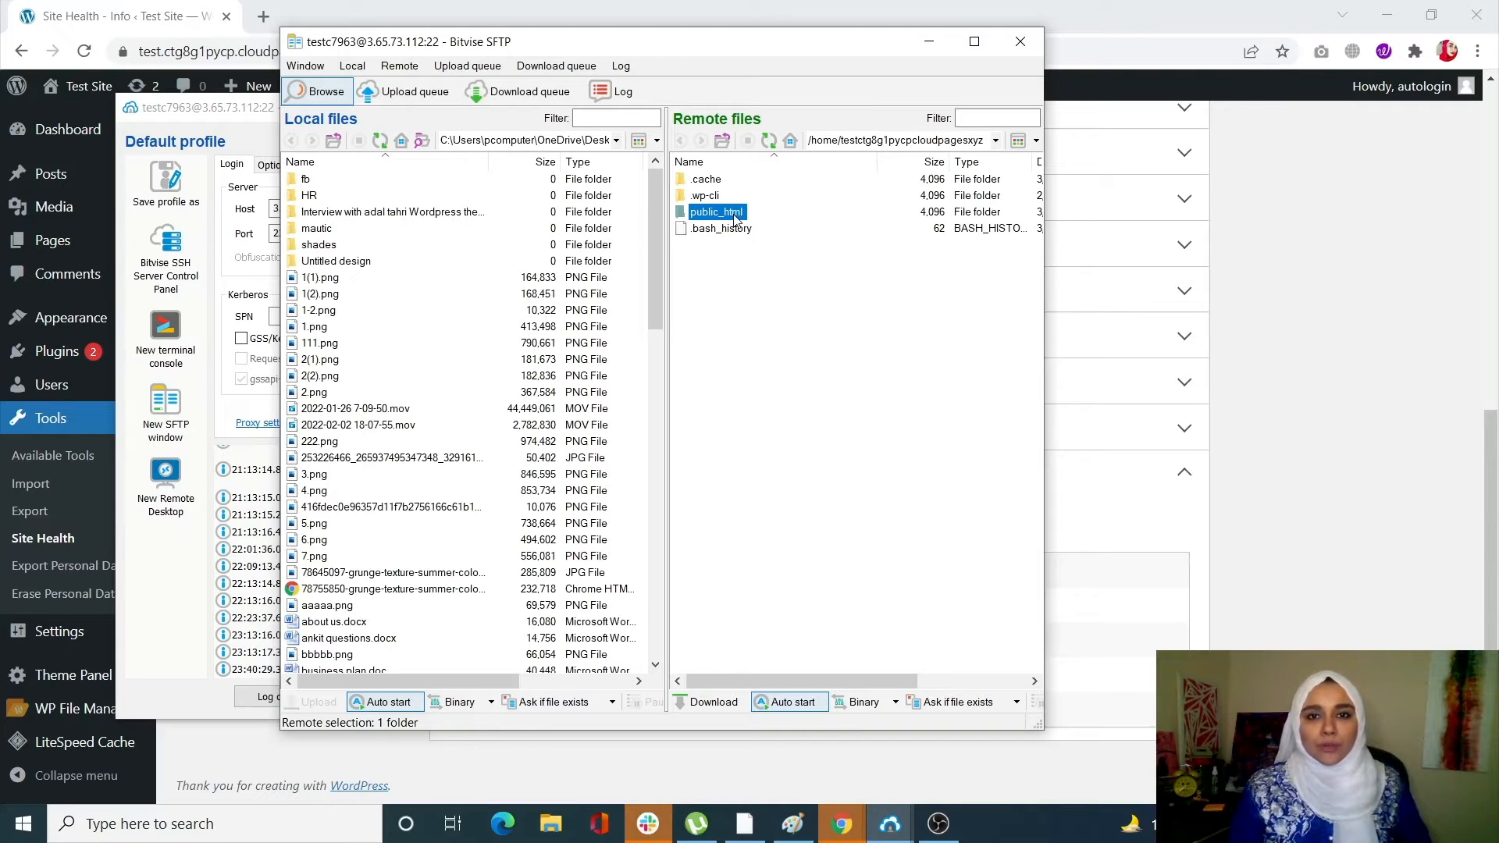
{"action": "mouse_move", "coordinate": [712, 225]}
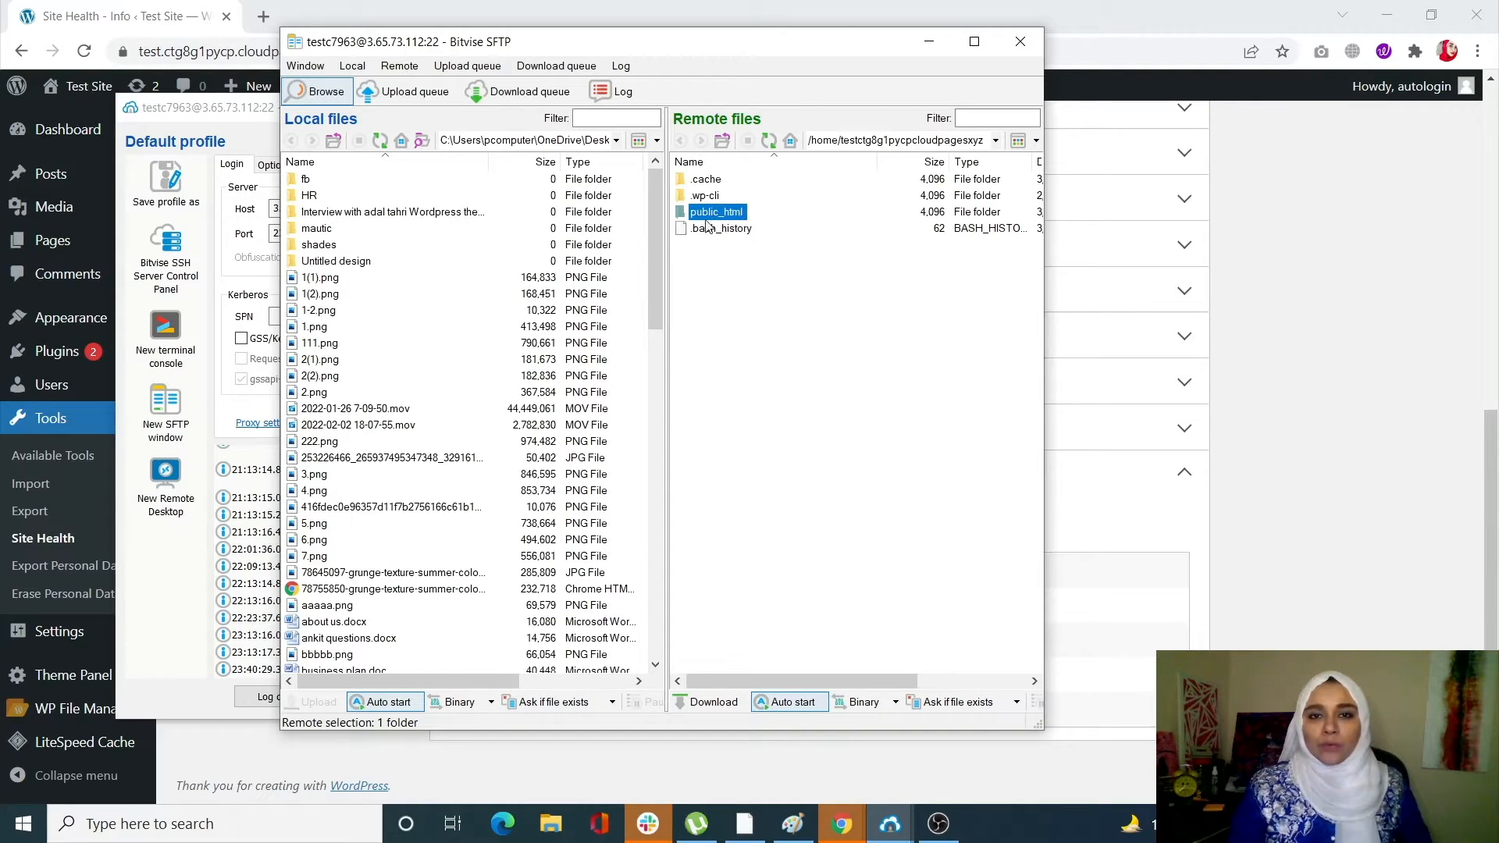
{"action": "right_click", "coordinate": [715, 211]}
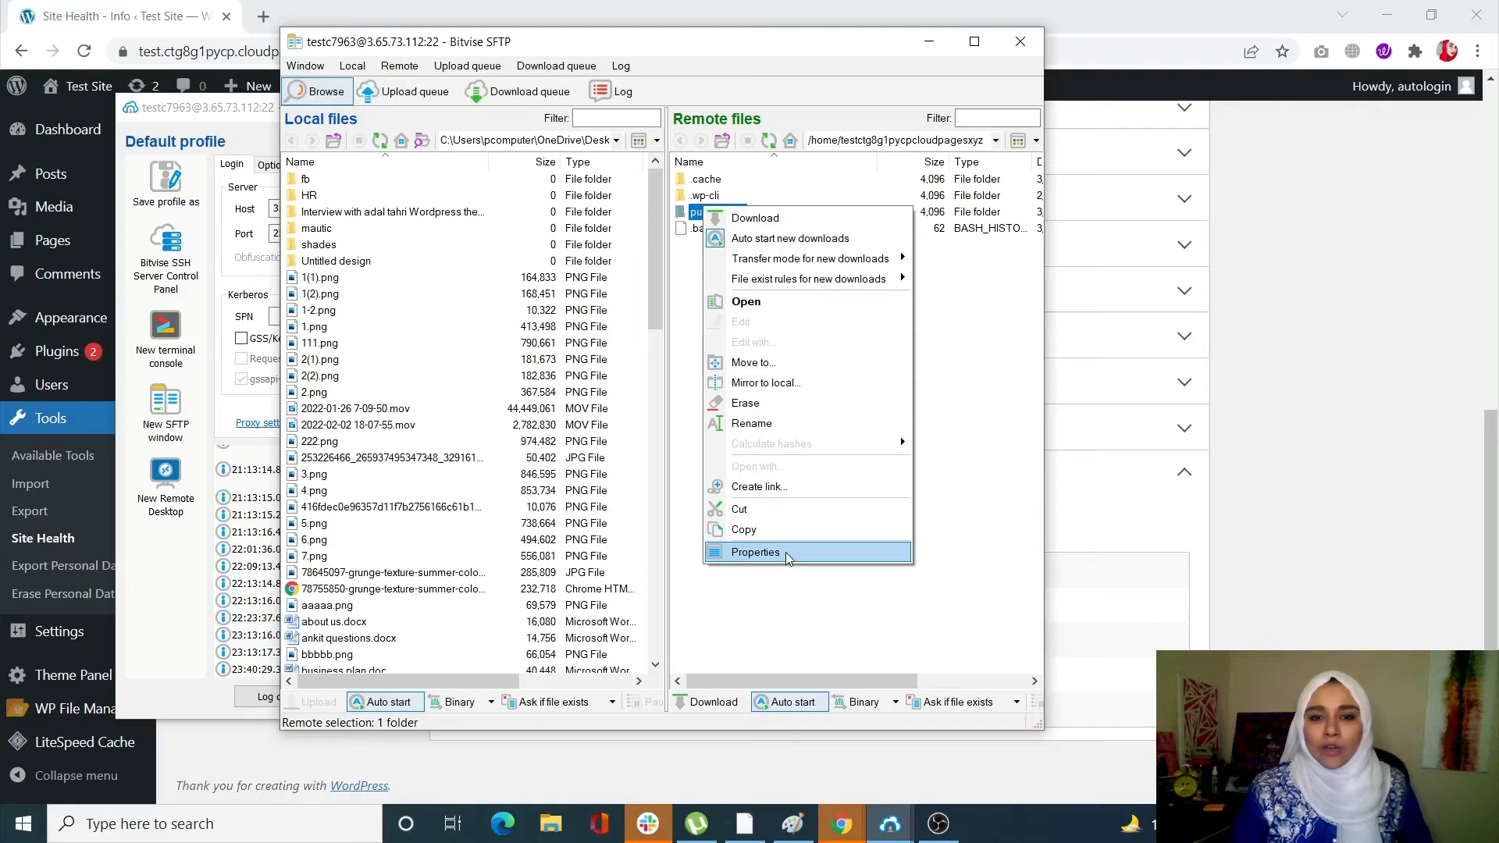
Confirm public_html's numerical permissions are 755 (rwxr-xr-x) in Properties and close it.
{"action": "left_click", "coordinate": [754, 552]}
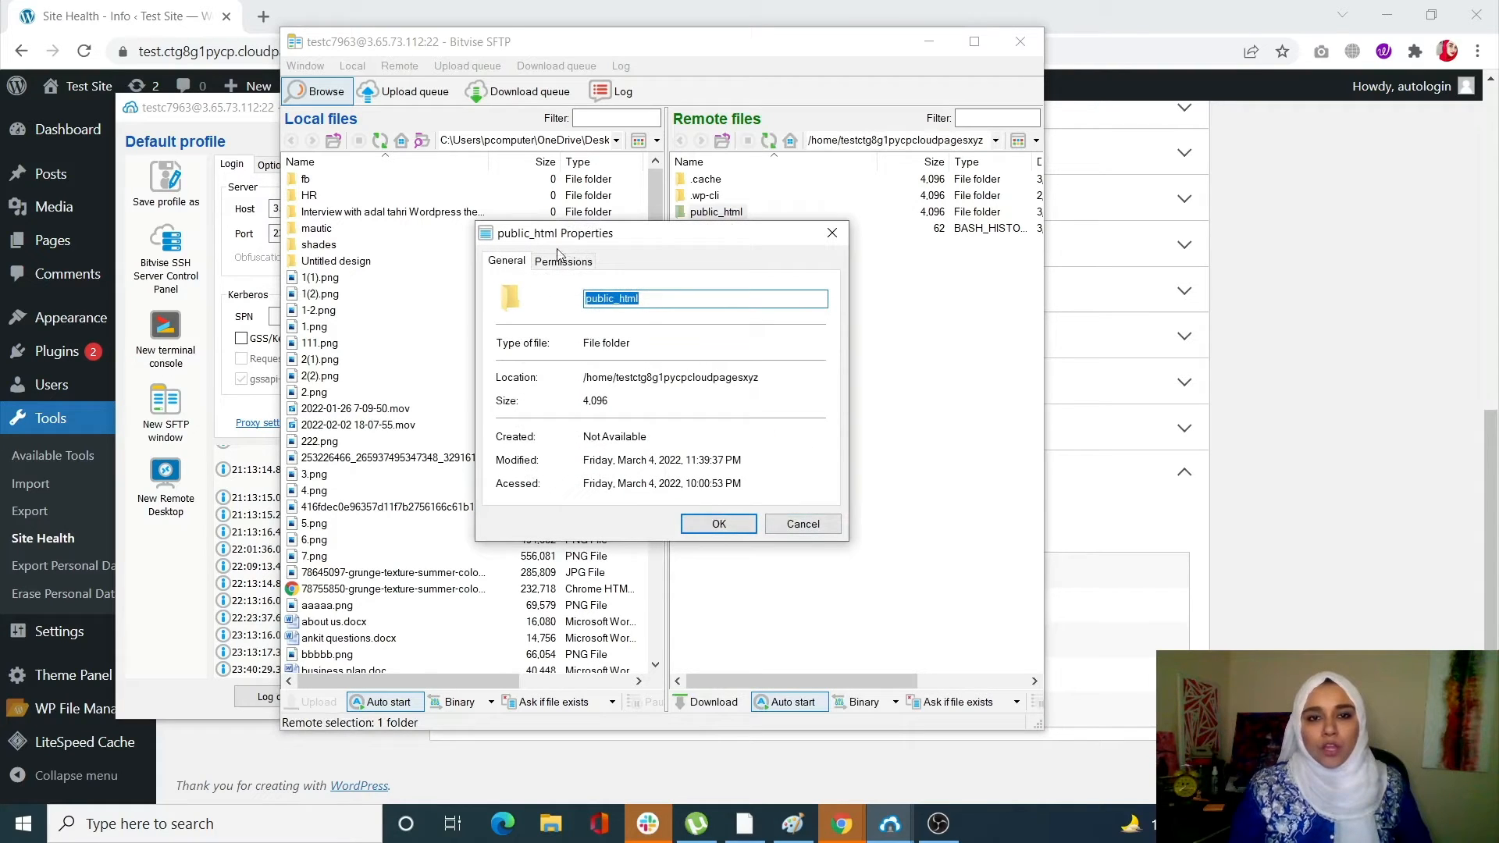
{"action": "left_click", "coordinate": [563, 260]}
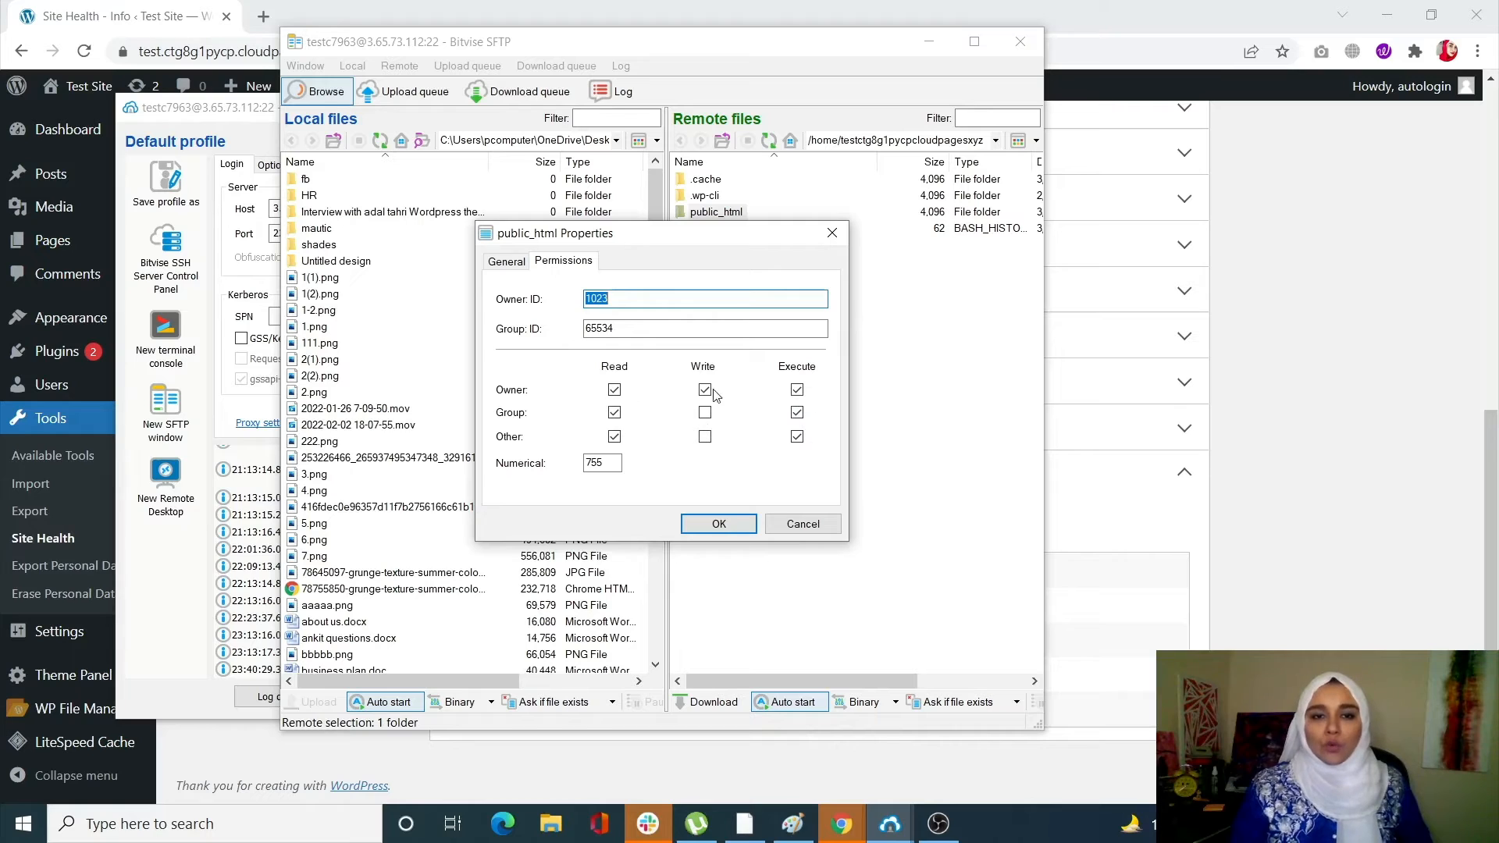
{"action": "left_click", "coordinate": [704, 391]}
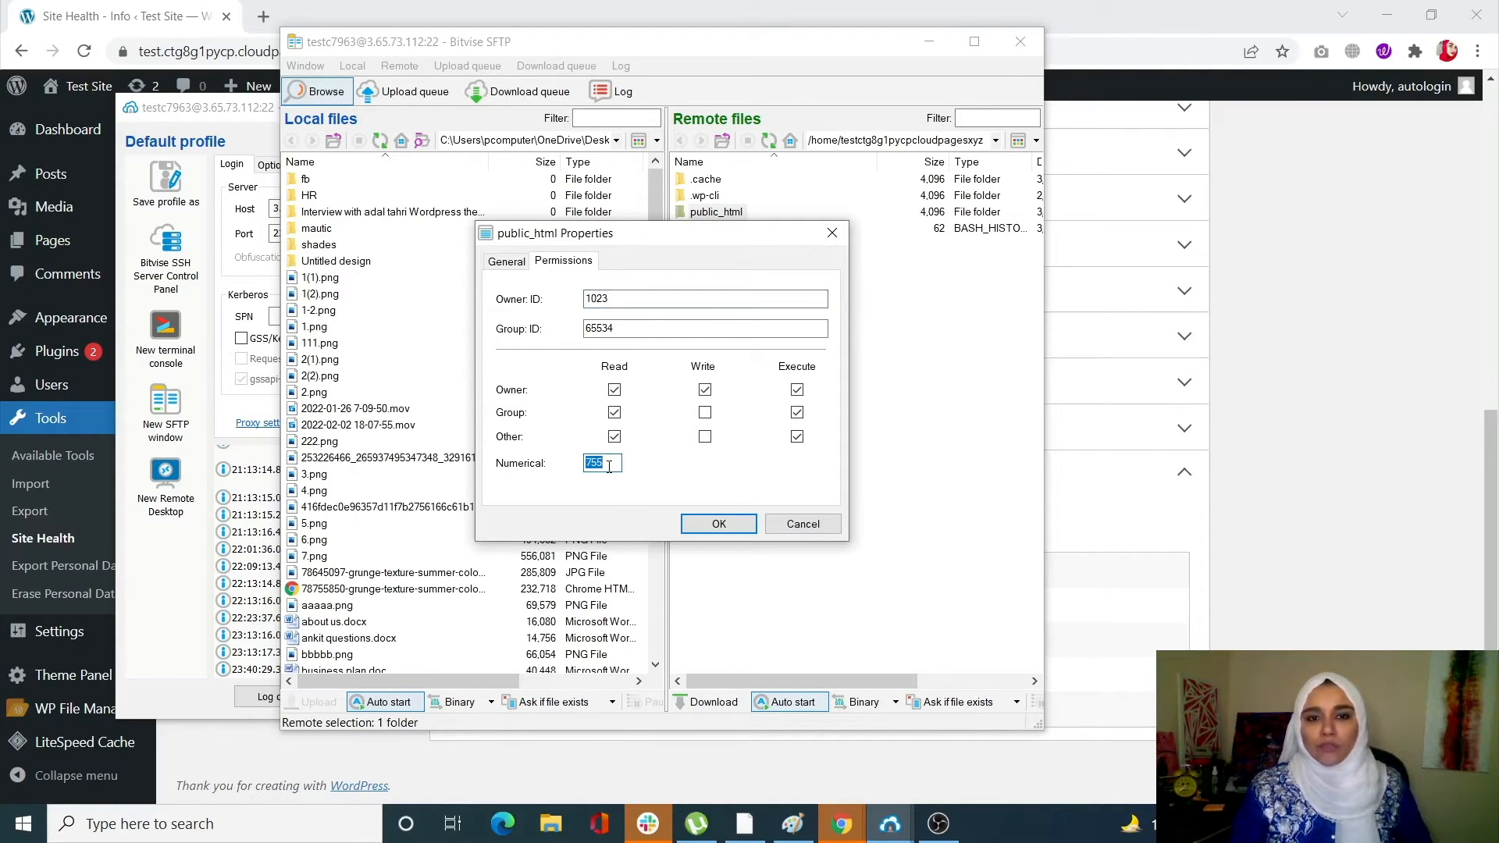
{"action": "mouse_move", "coordinate": [673, 470]}
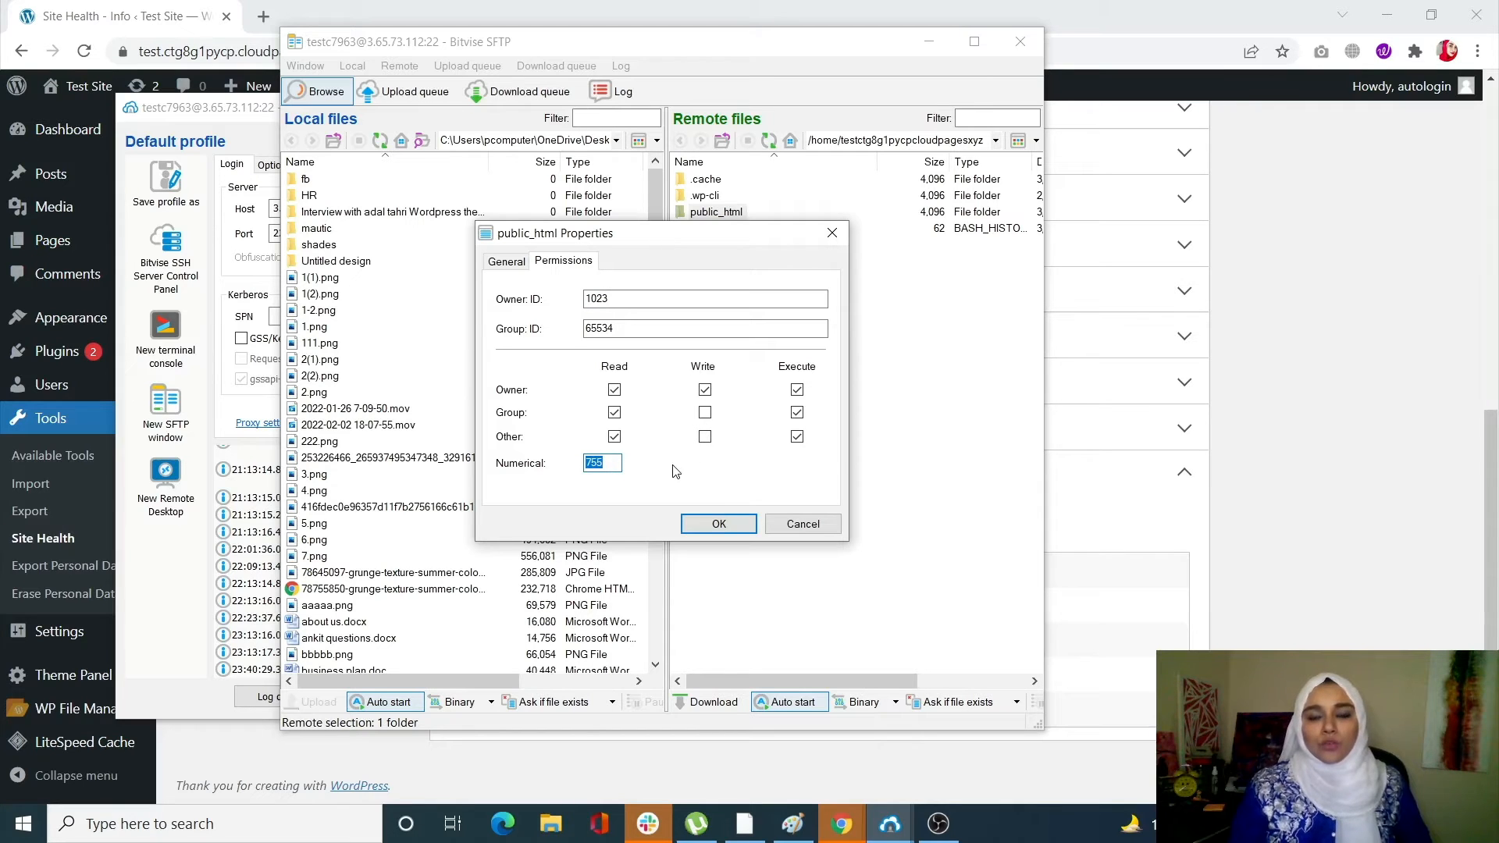
{"action": "mouse_move", "coordinate": [693, 406]}
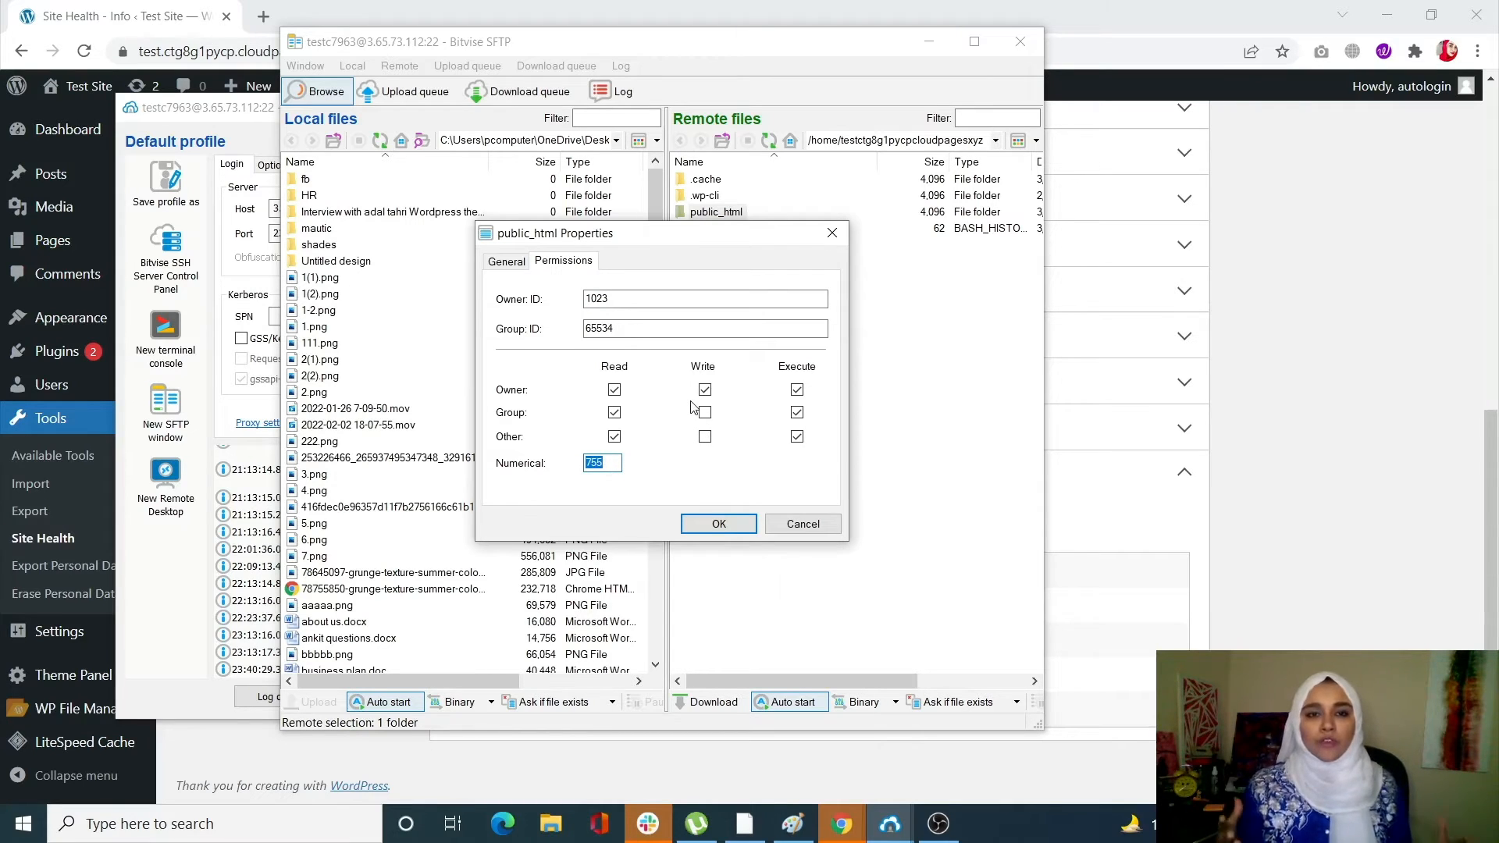
{"action": "left_click", "coordinate": [704, 391]}
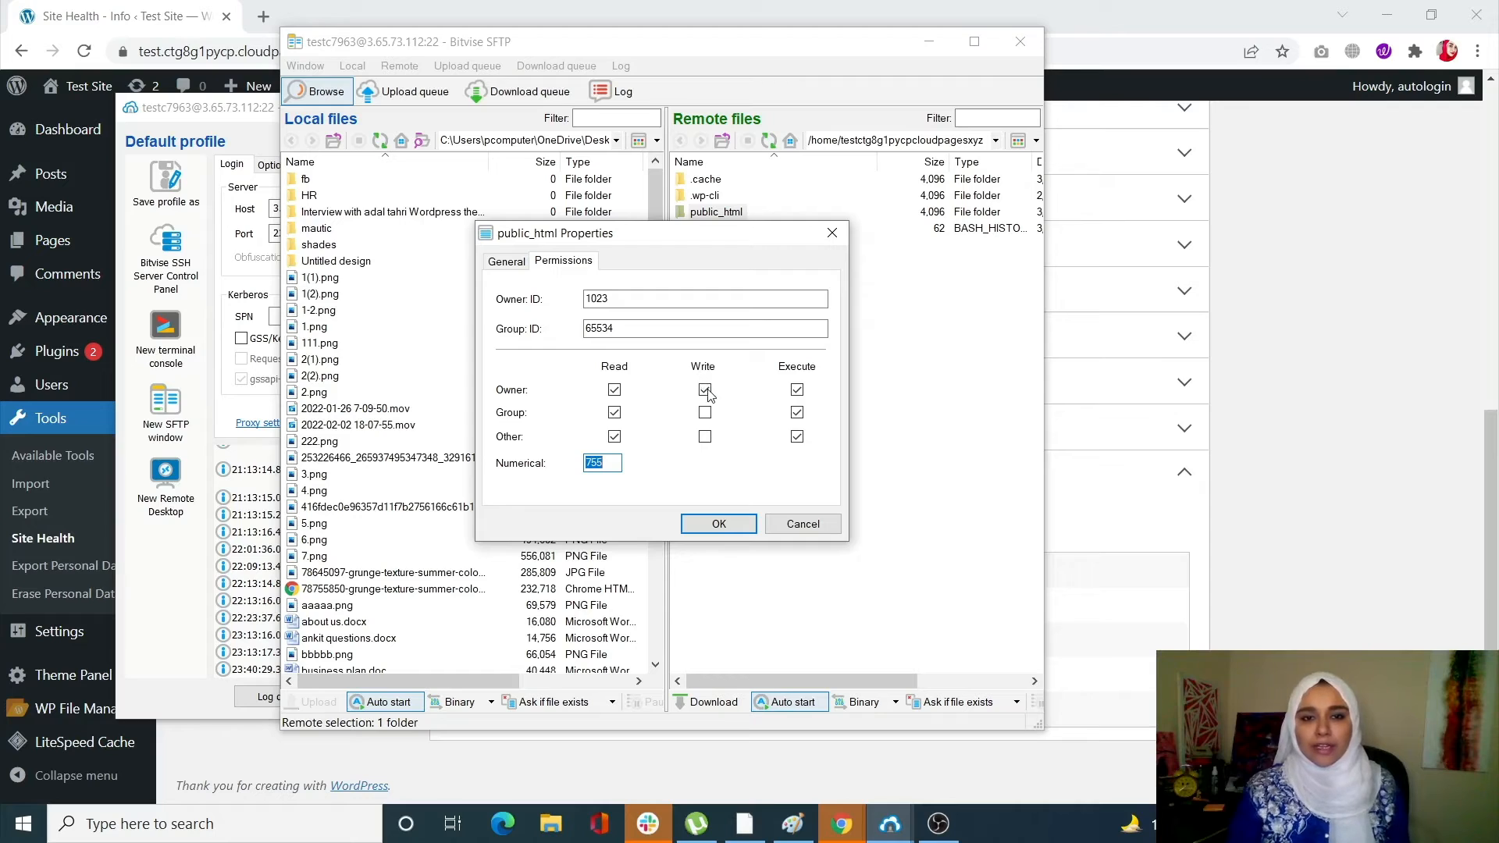
{"action": "left_click", "coordinate": [705, 389]}
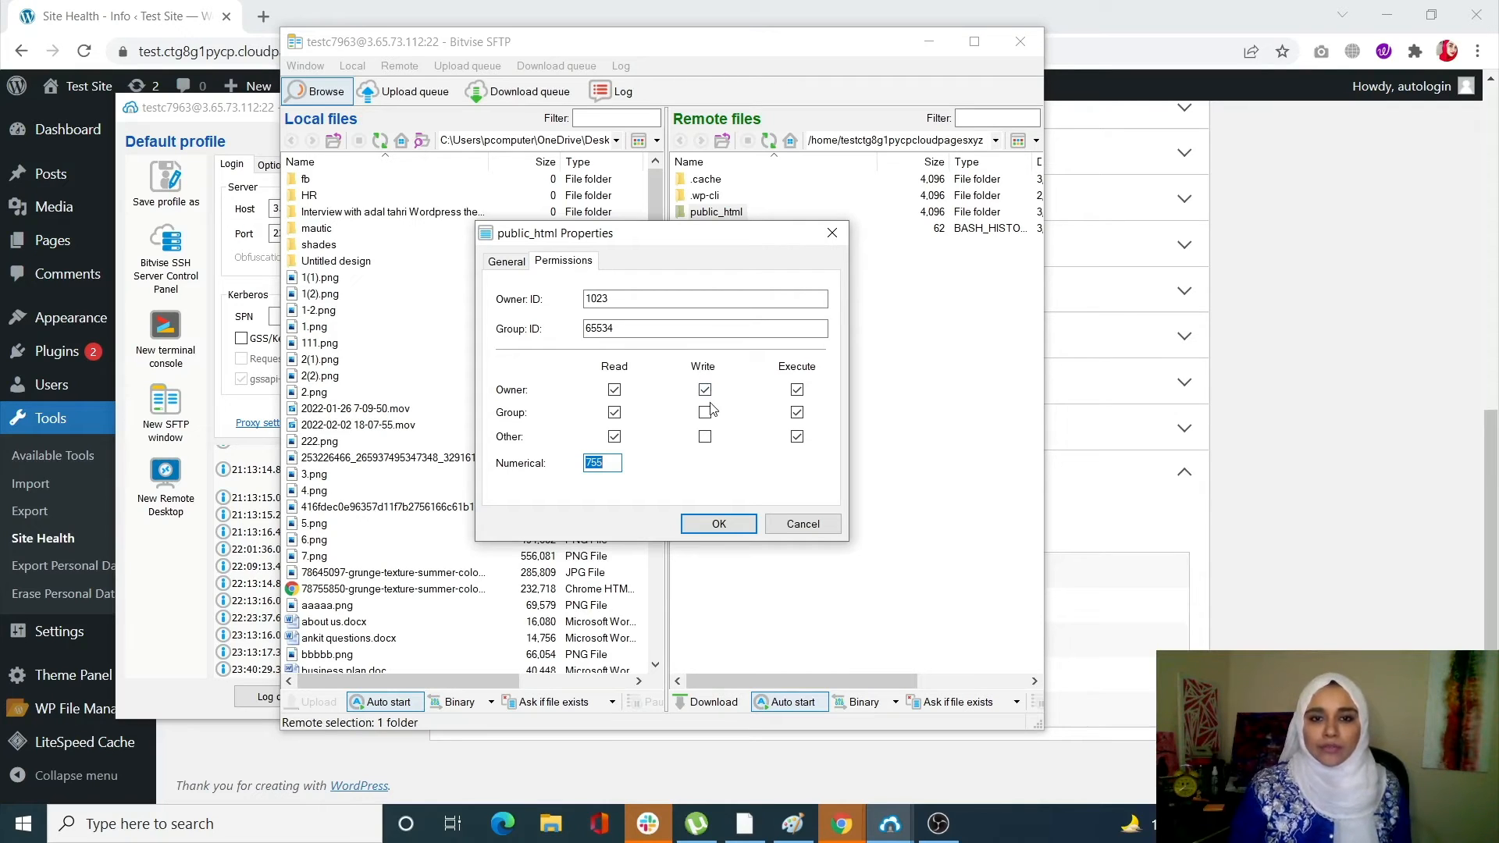
{"action": "left_click", "coordinate": [704, 390]}
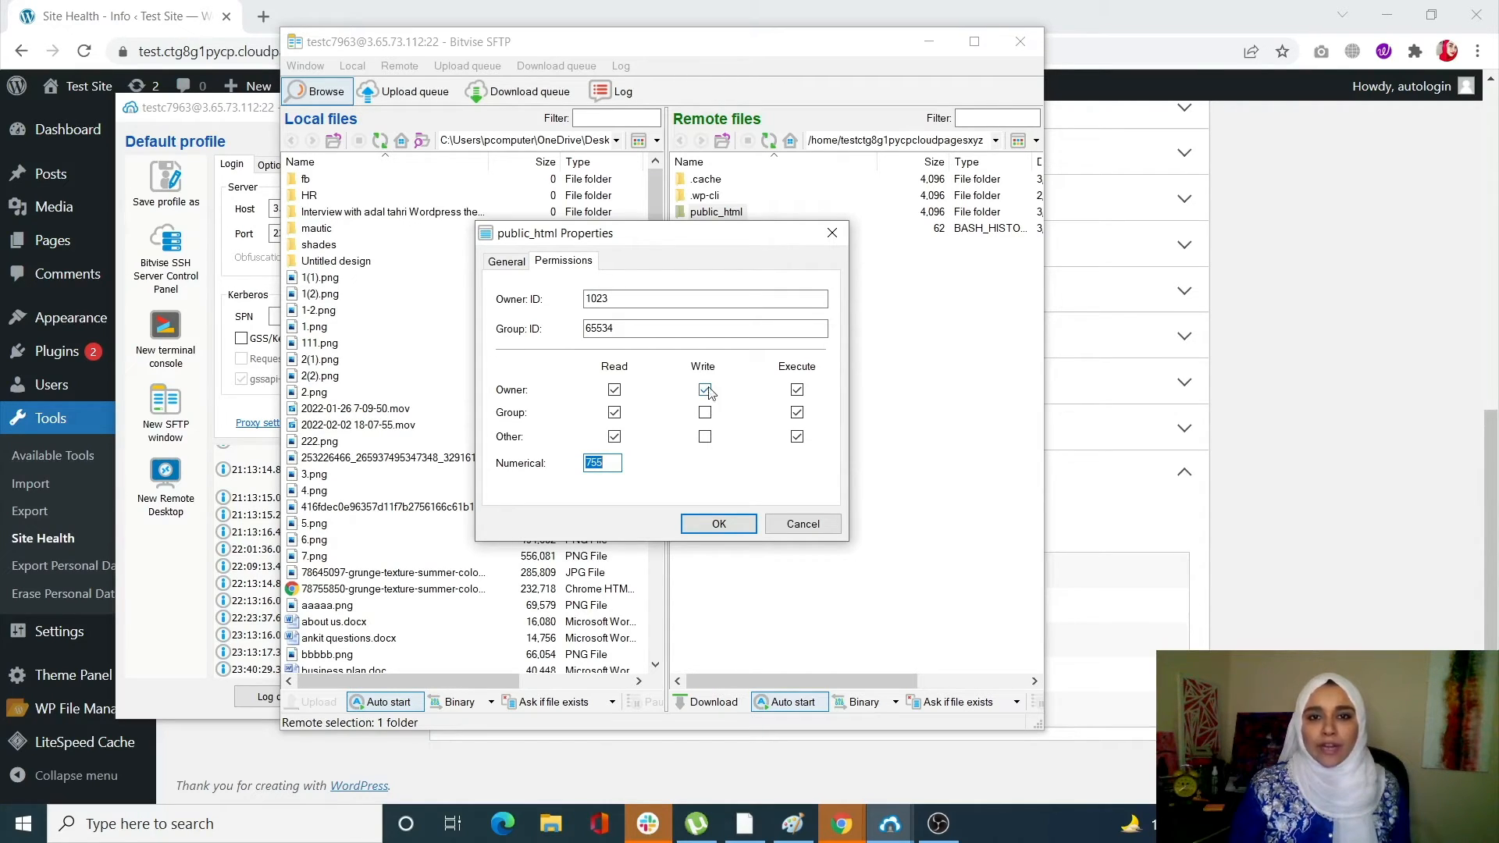
{"action": "left_click", "coordinate": [704, 391]}
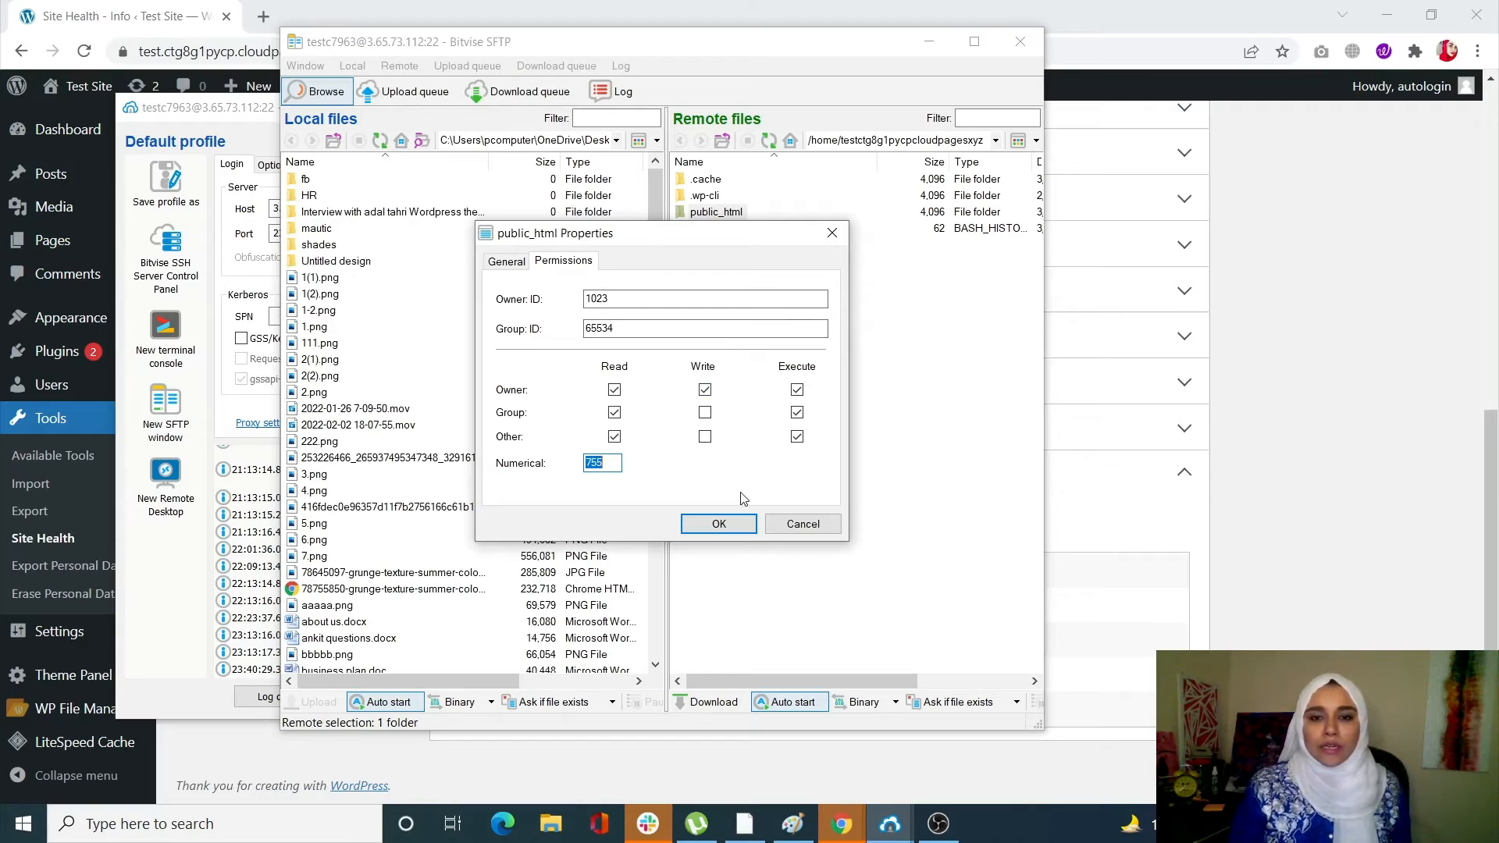
{"action": "left_click", "coordinate": [718, 523]}
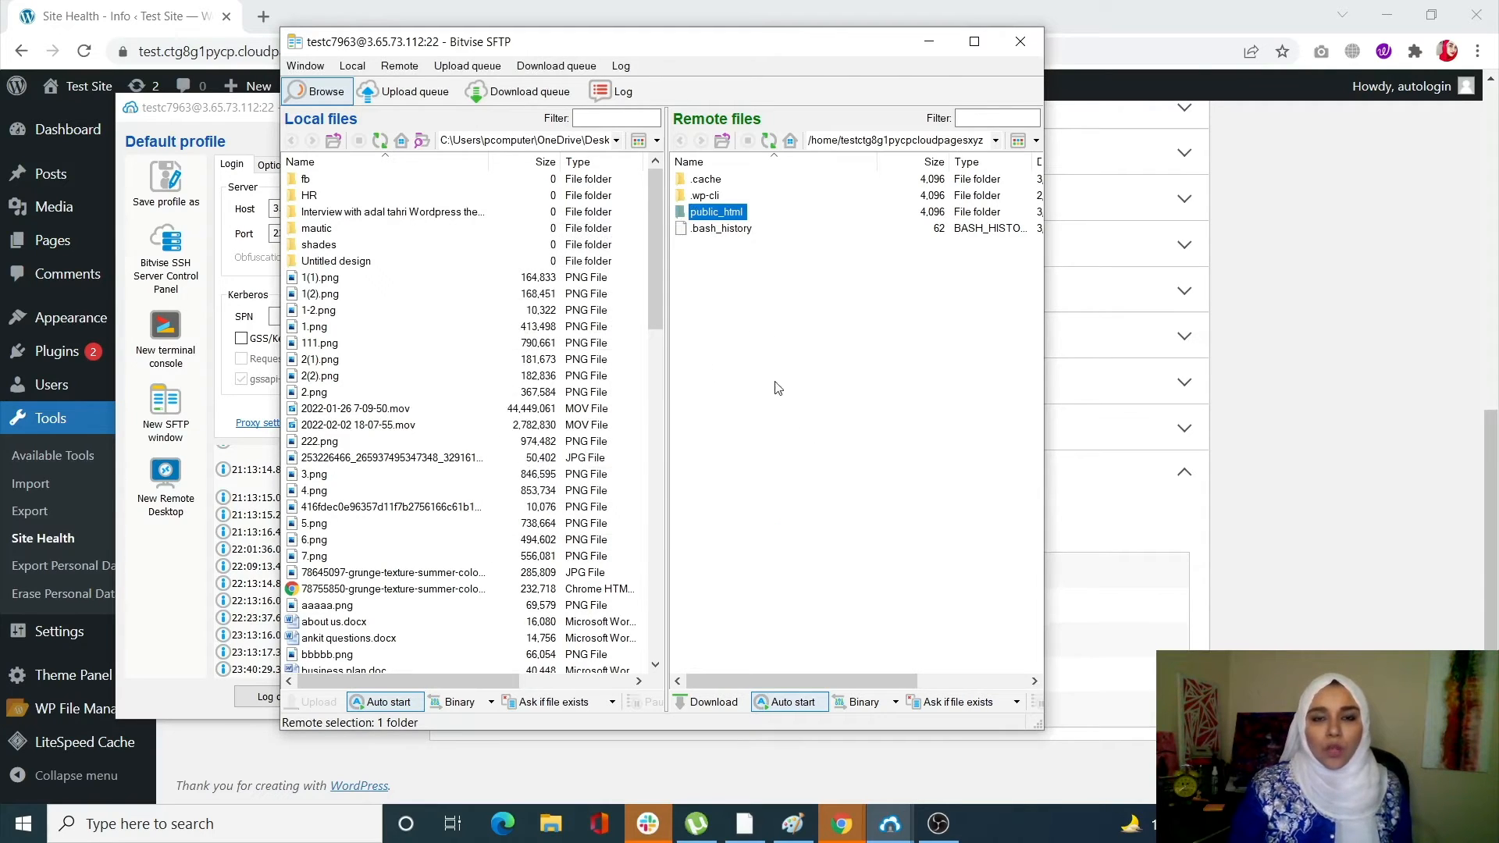
Open the remote public_html folder and select the wp-content folder inside it.
{"action": "left_click", "coordinate": [774, 387]}
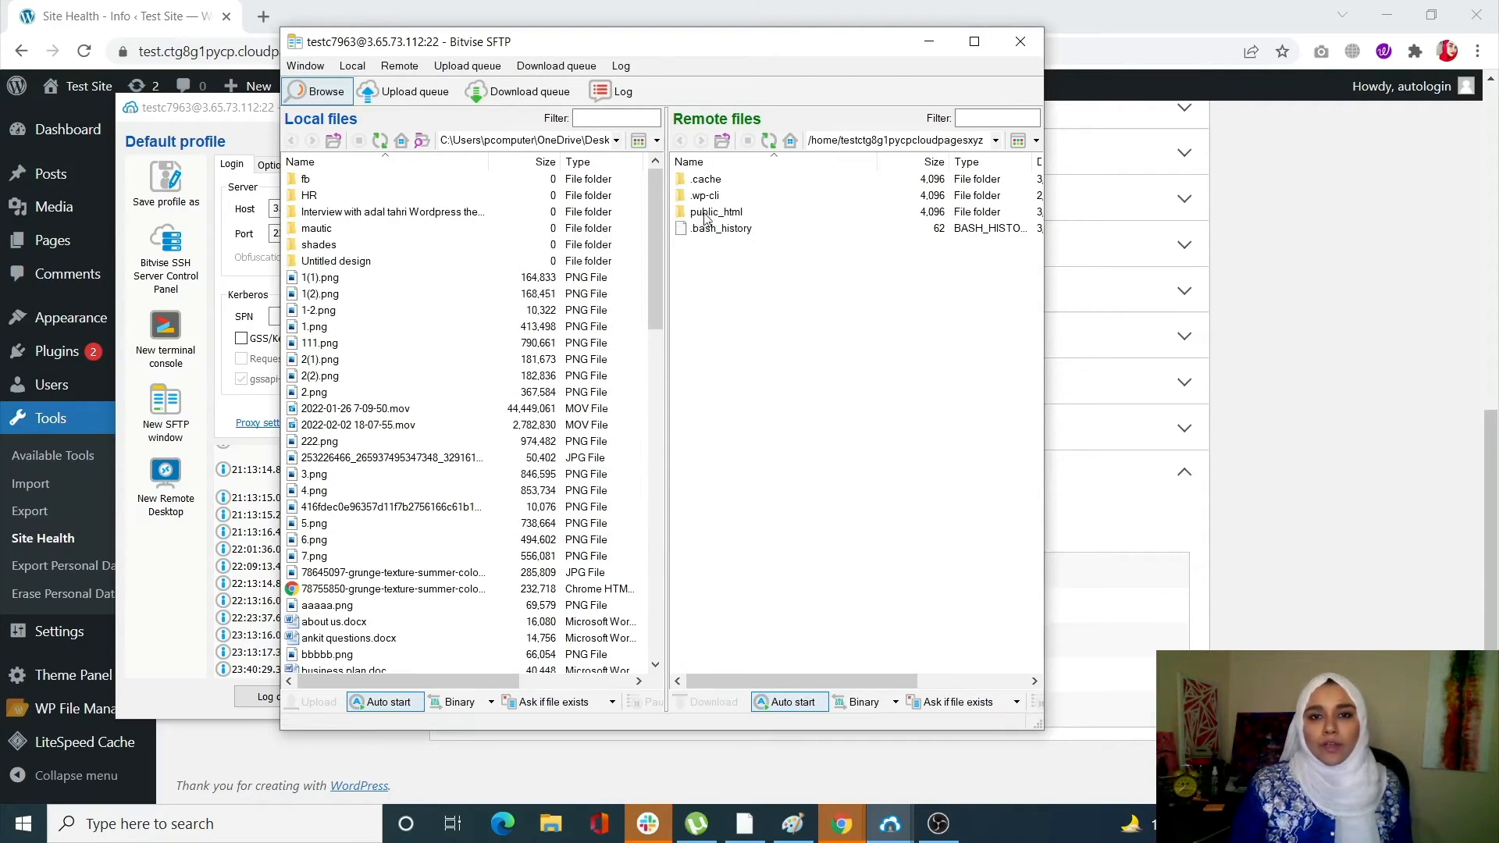
{"action": "double_click", "coordinate": [715, 212]}
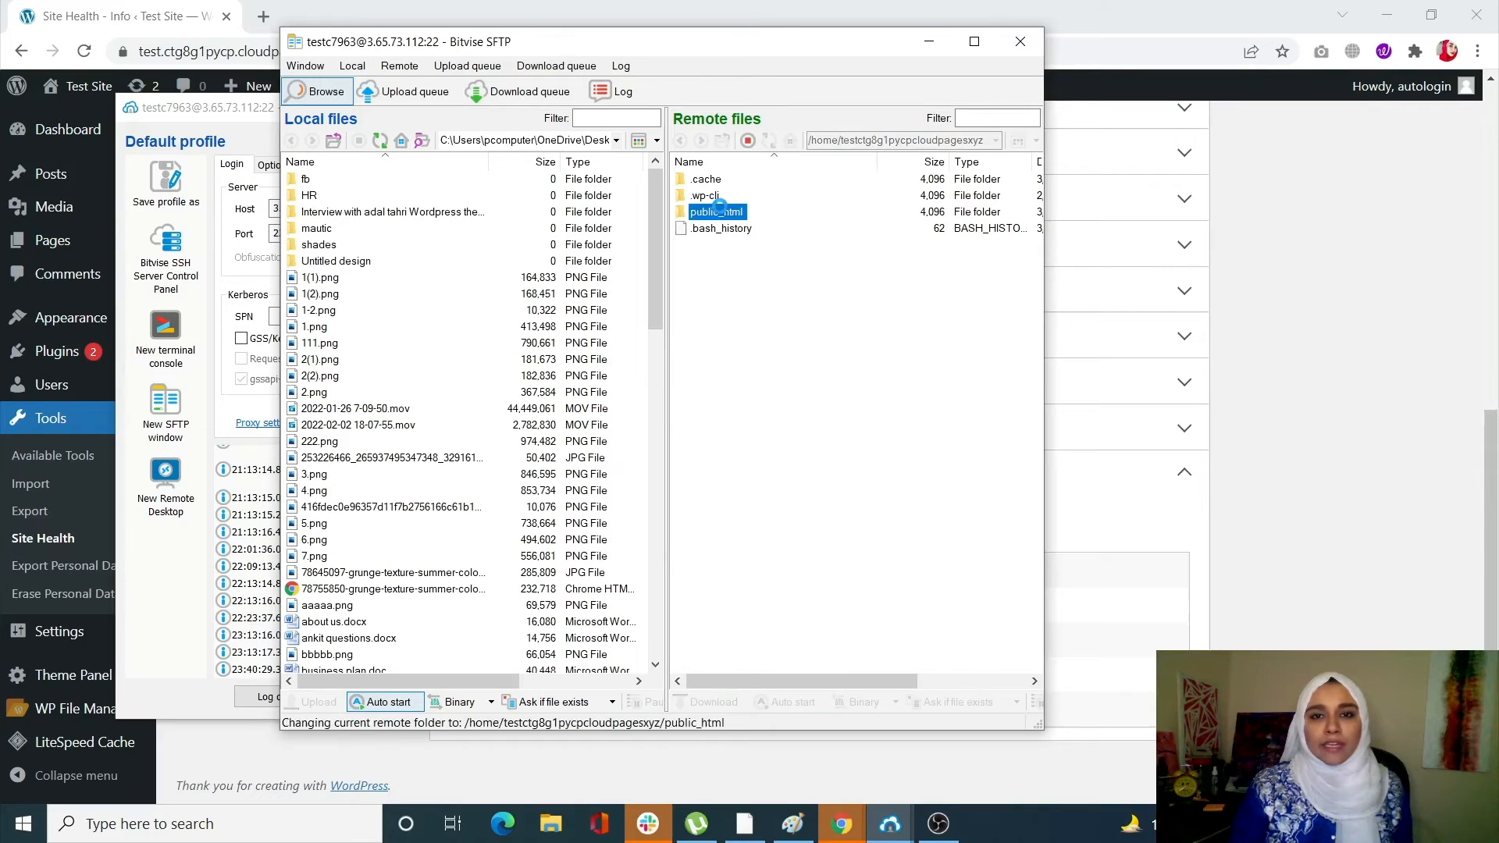
{"action": "double_click", "coordinate": [716, 211]}
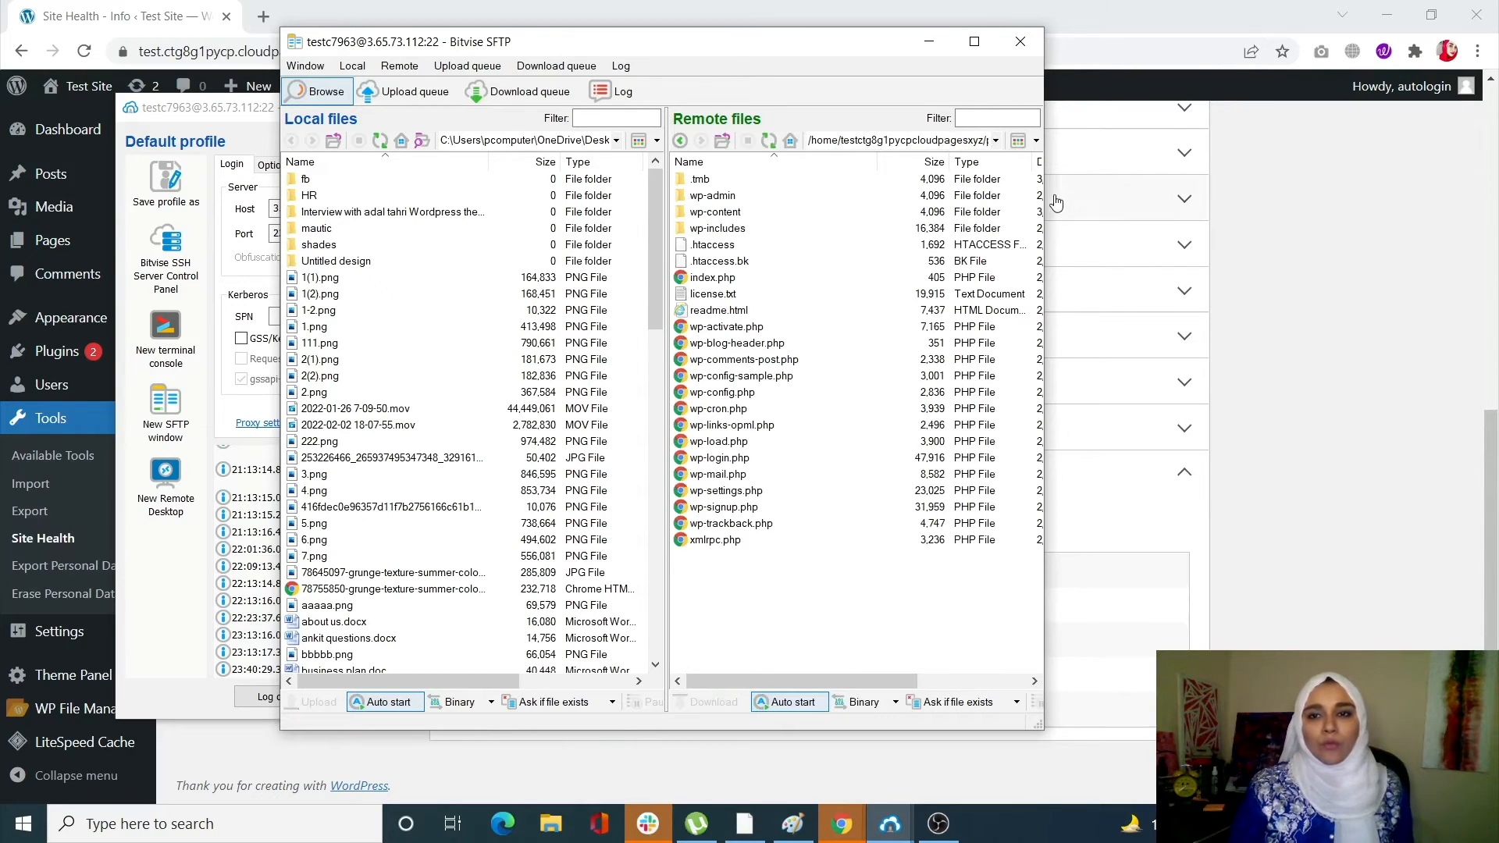
{"action": "mouse_move", "coordinate": [813, 214]}
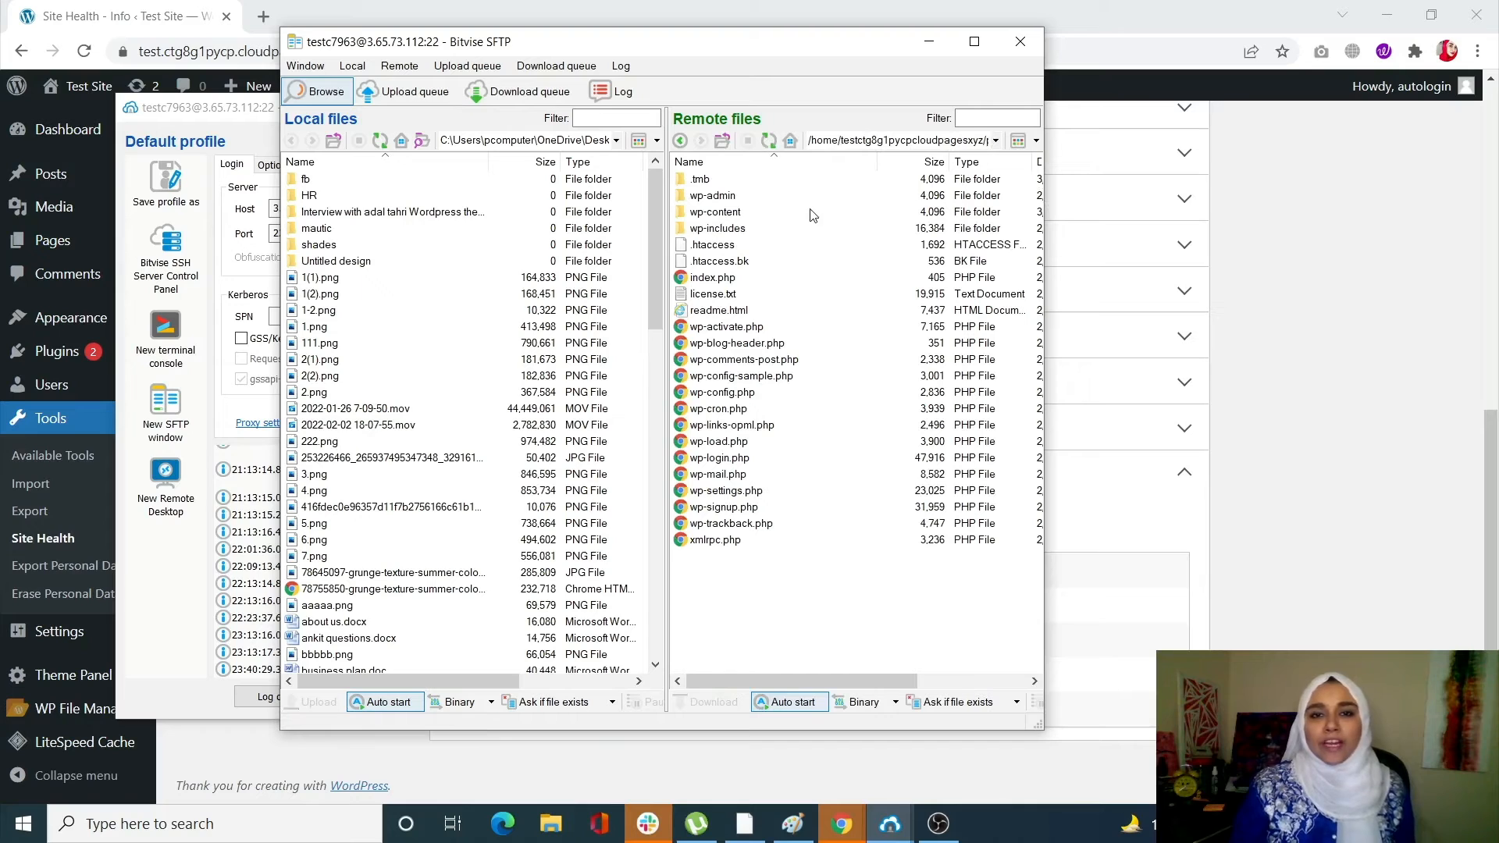
{"action": "mouse_move", "coordinate": [1048, 267]}
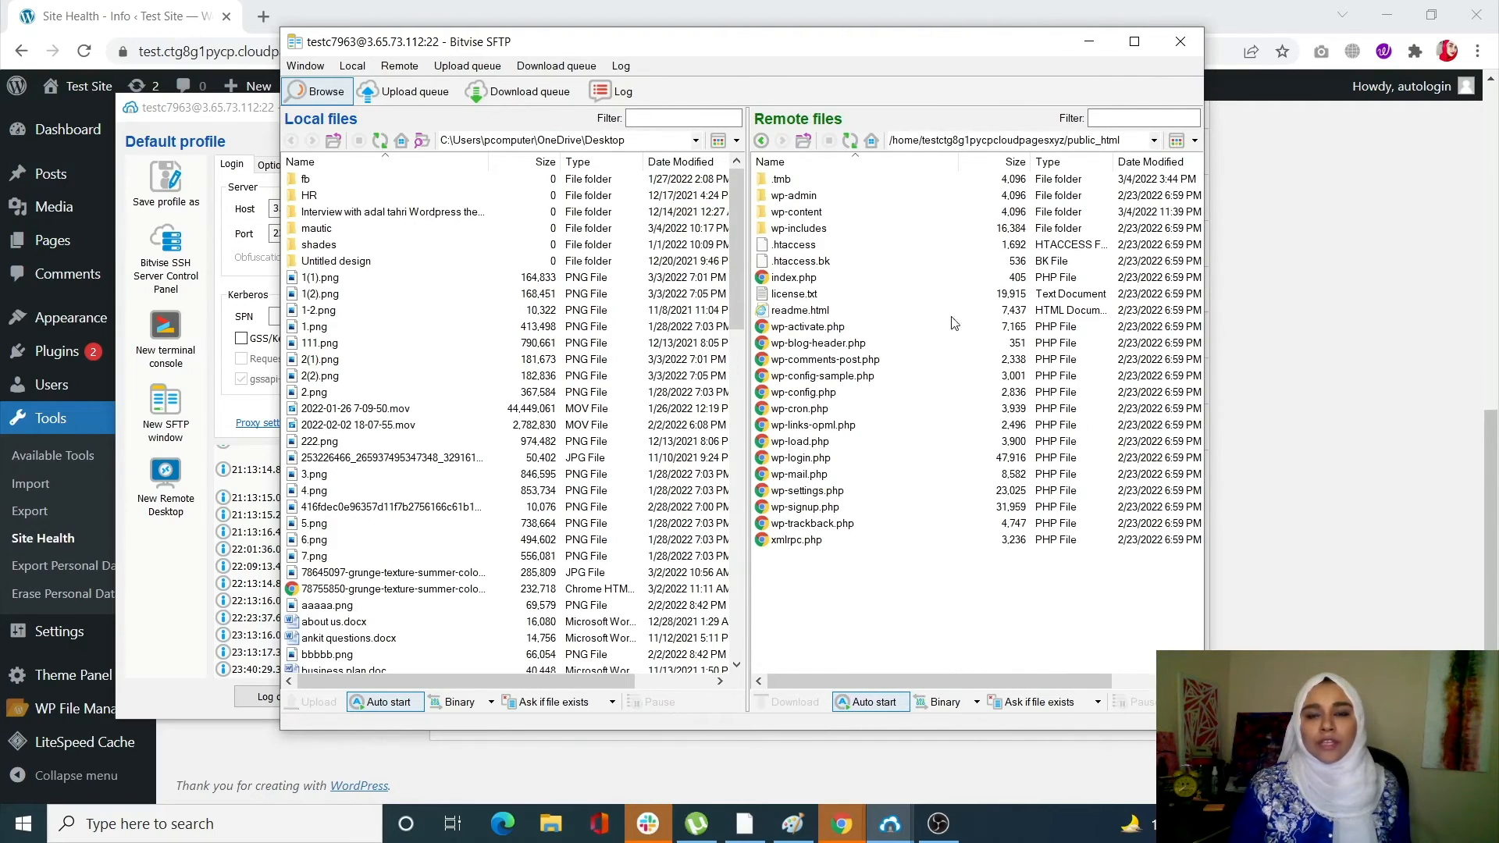
{"action": "mouse_move", "coordinate": [784, 206]}
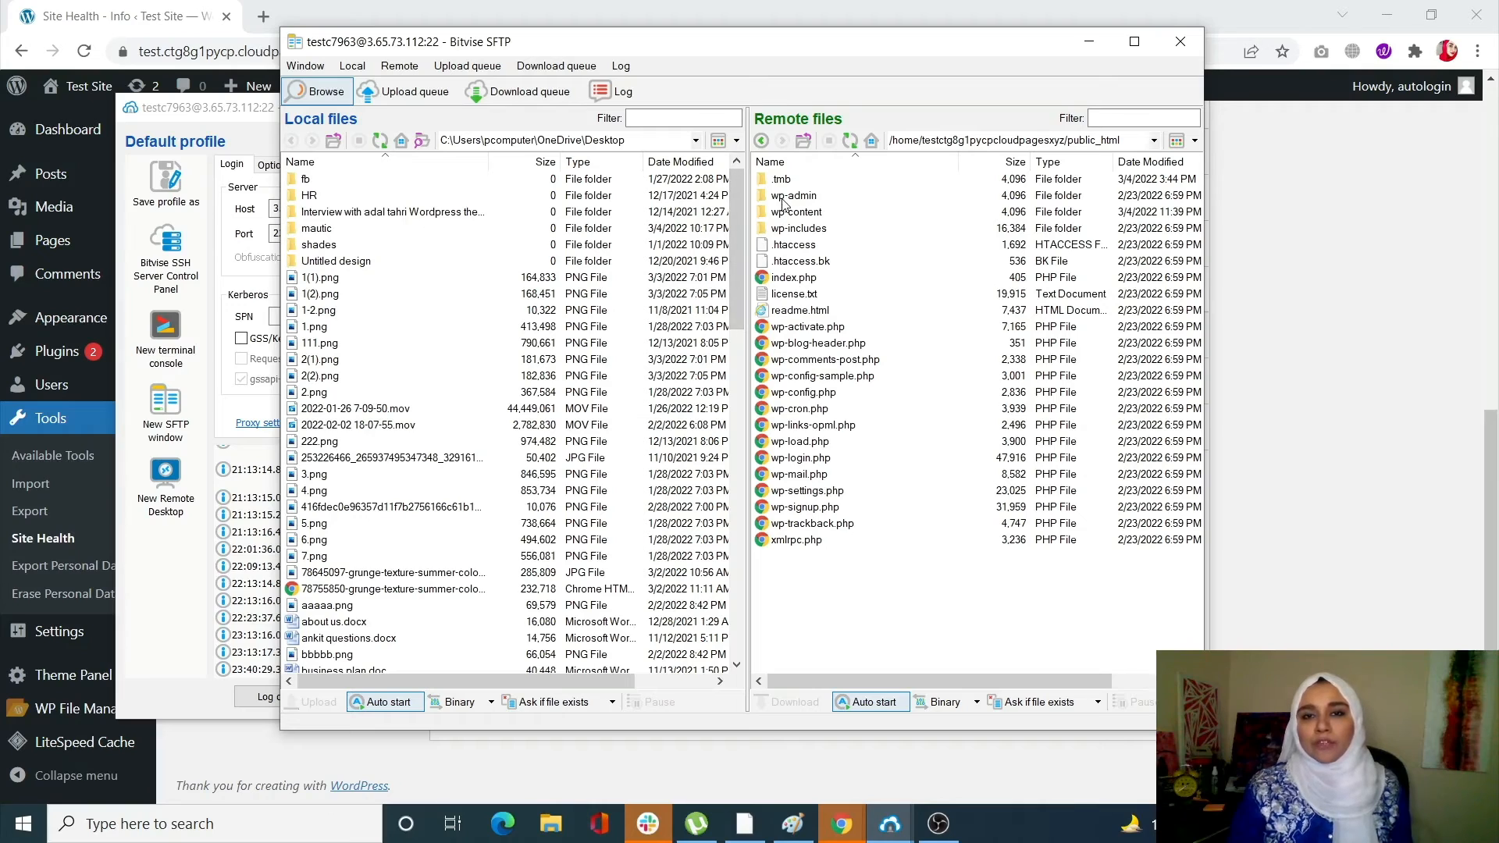
{"action": "mouse_move", "coordinate": [812, 208]}
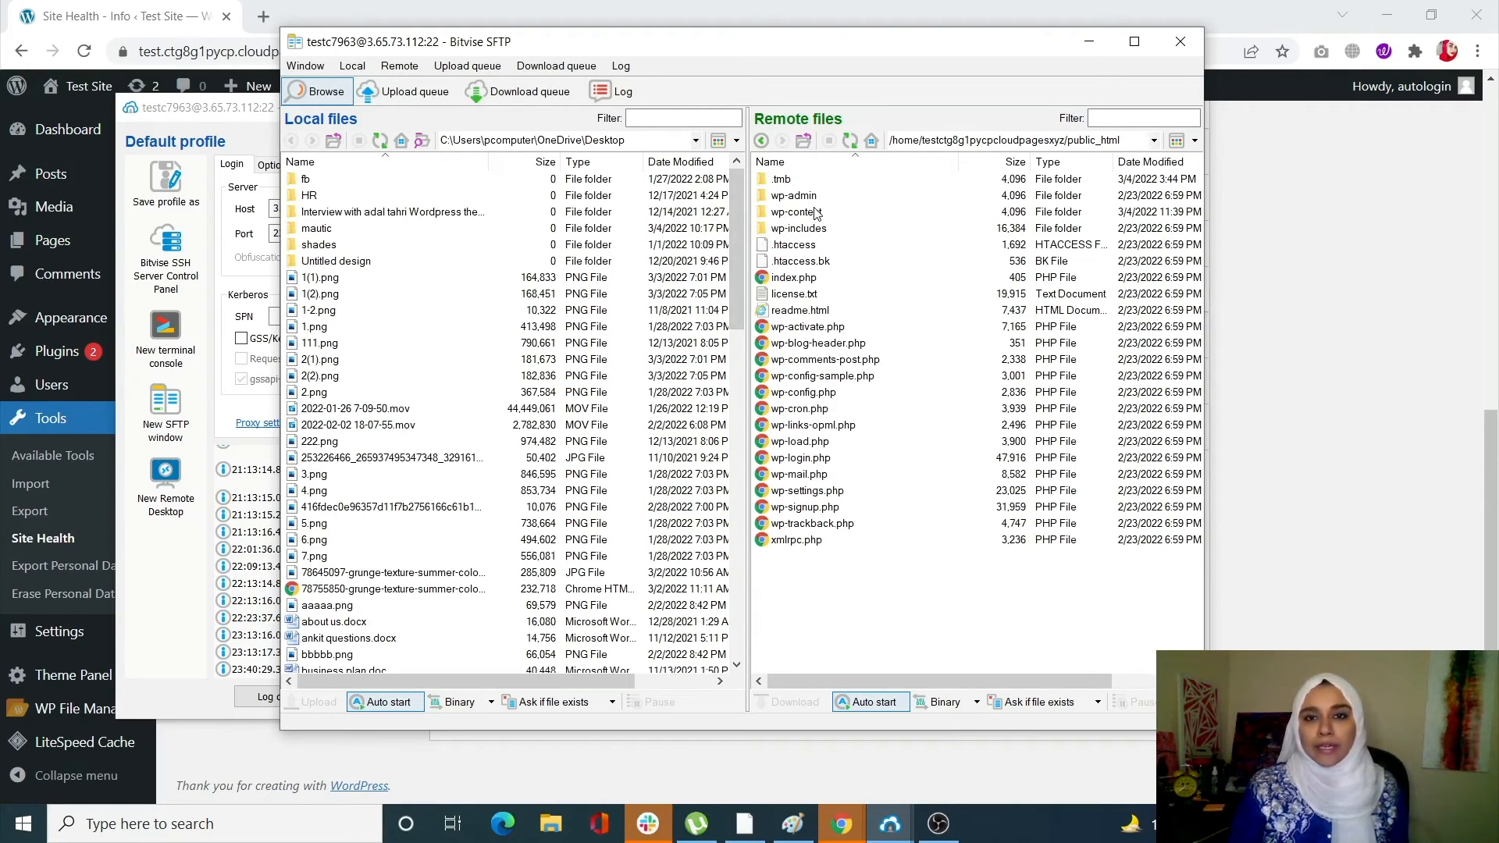
{"action": "left_click", "coordinate": [793, 212]}
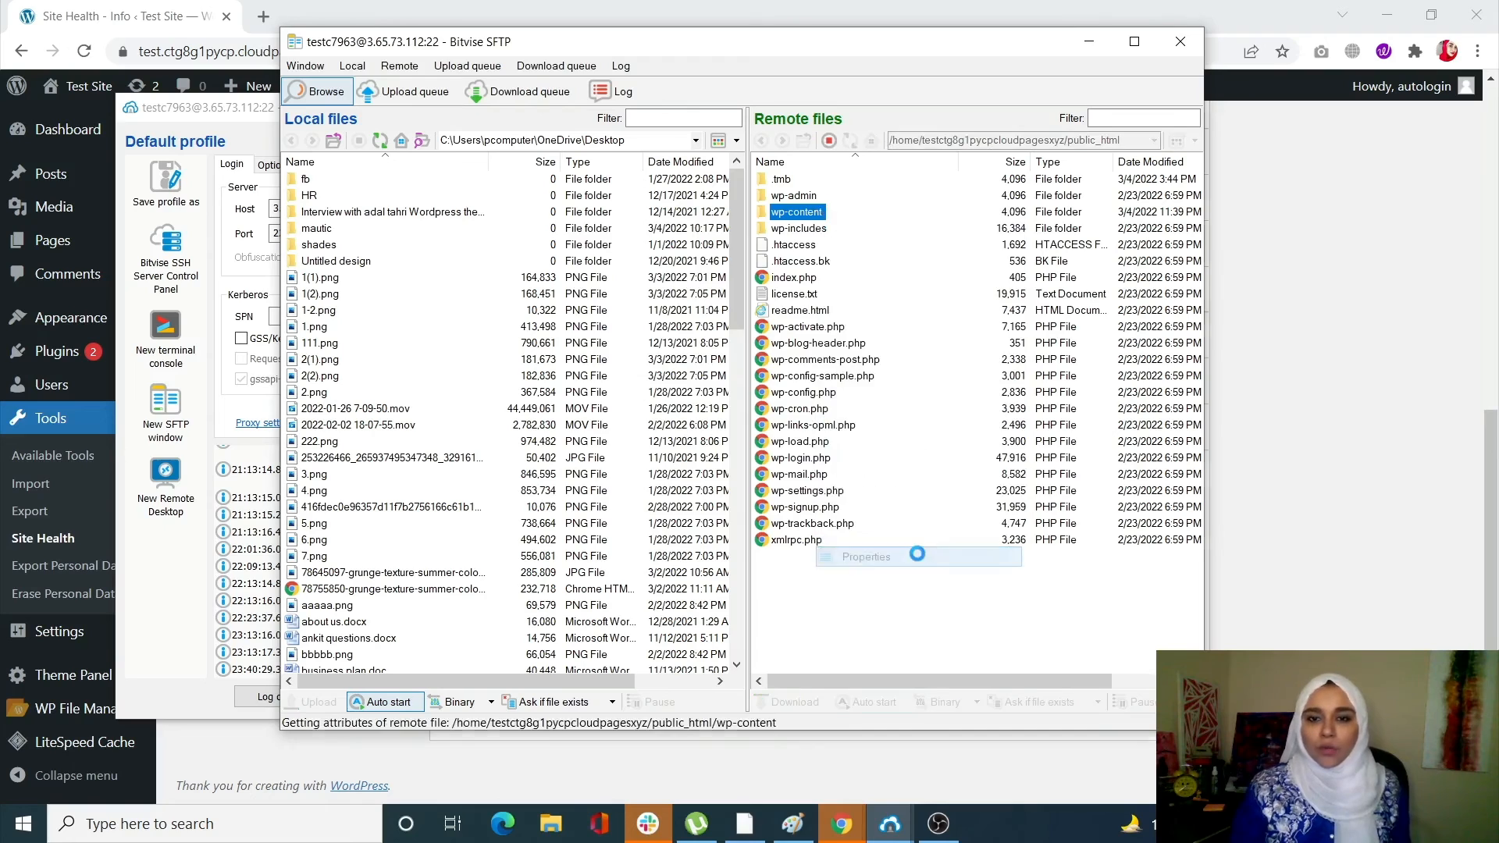
Tick Group Write in wp-content's Properties so permissions become 775, and confirm.
{"action": "left_click", "coordinate": [864, 555]}
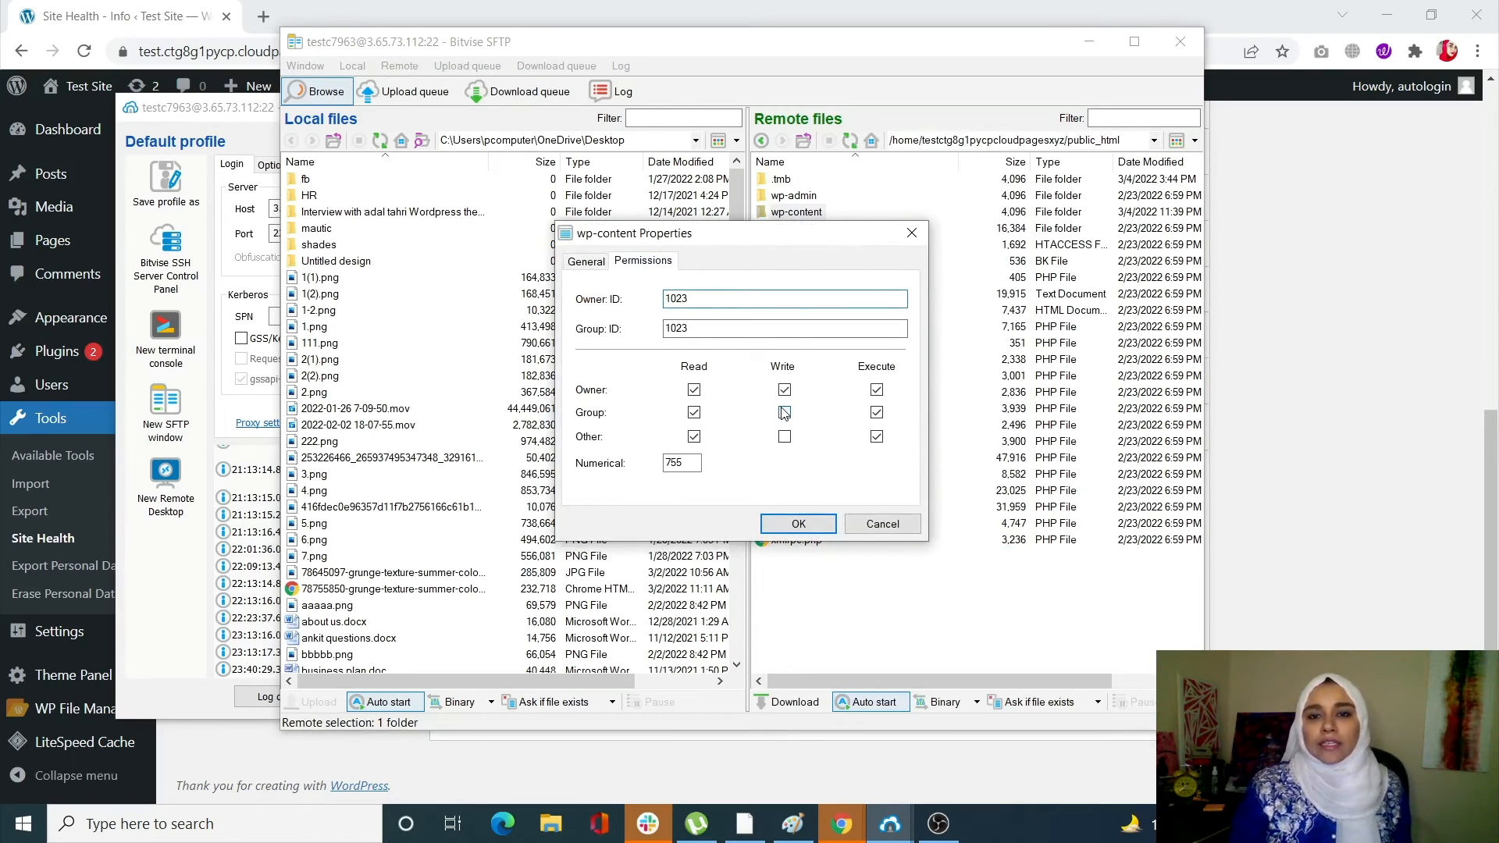
{"action": "left_click", "coordinate": [784, 412]}
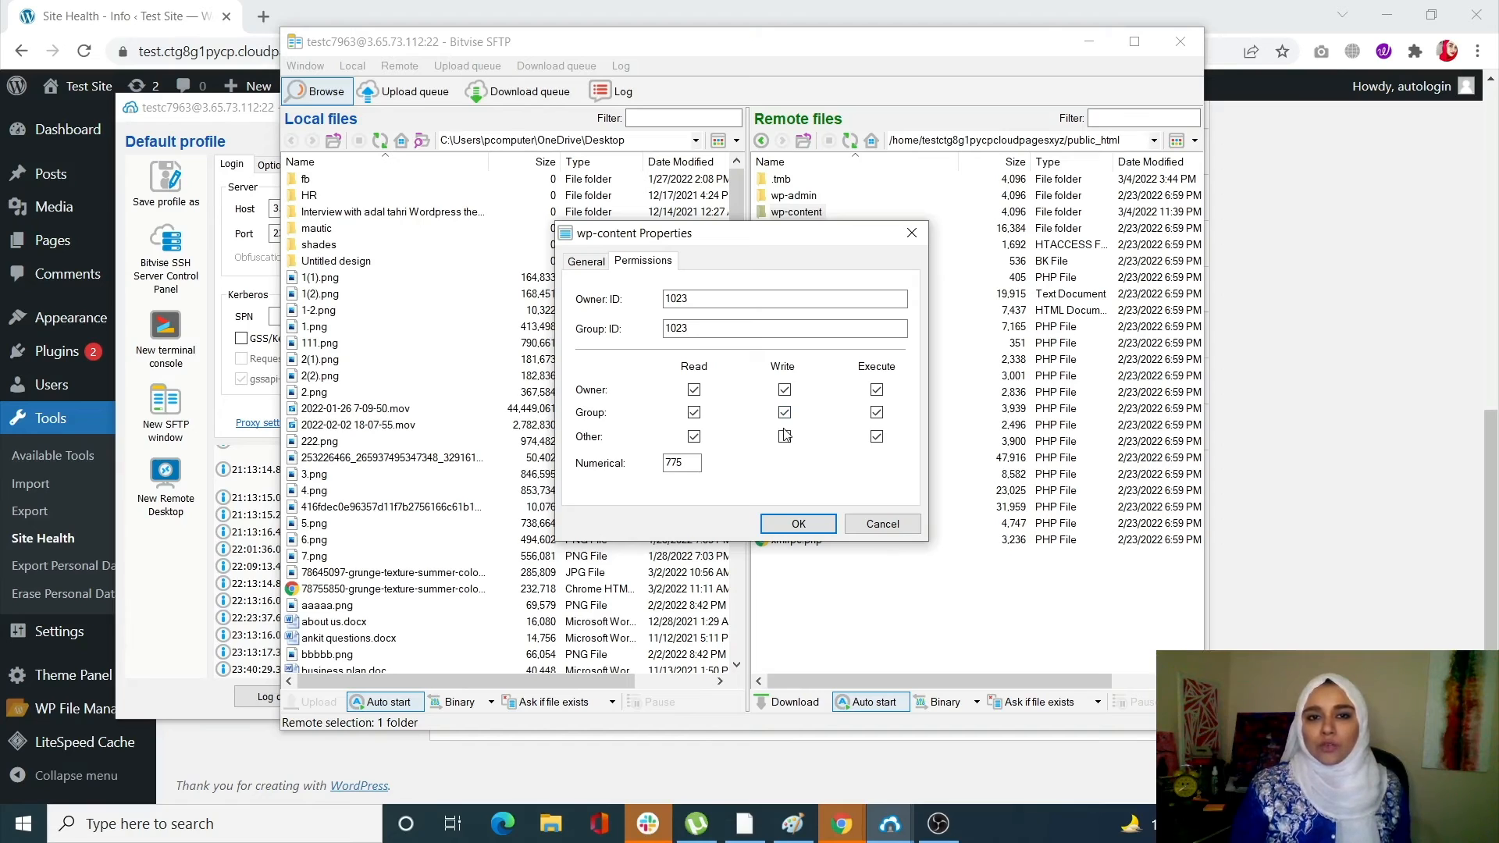
{"action": "left_click", "coordinate": [784, 436]}
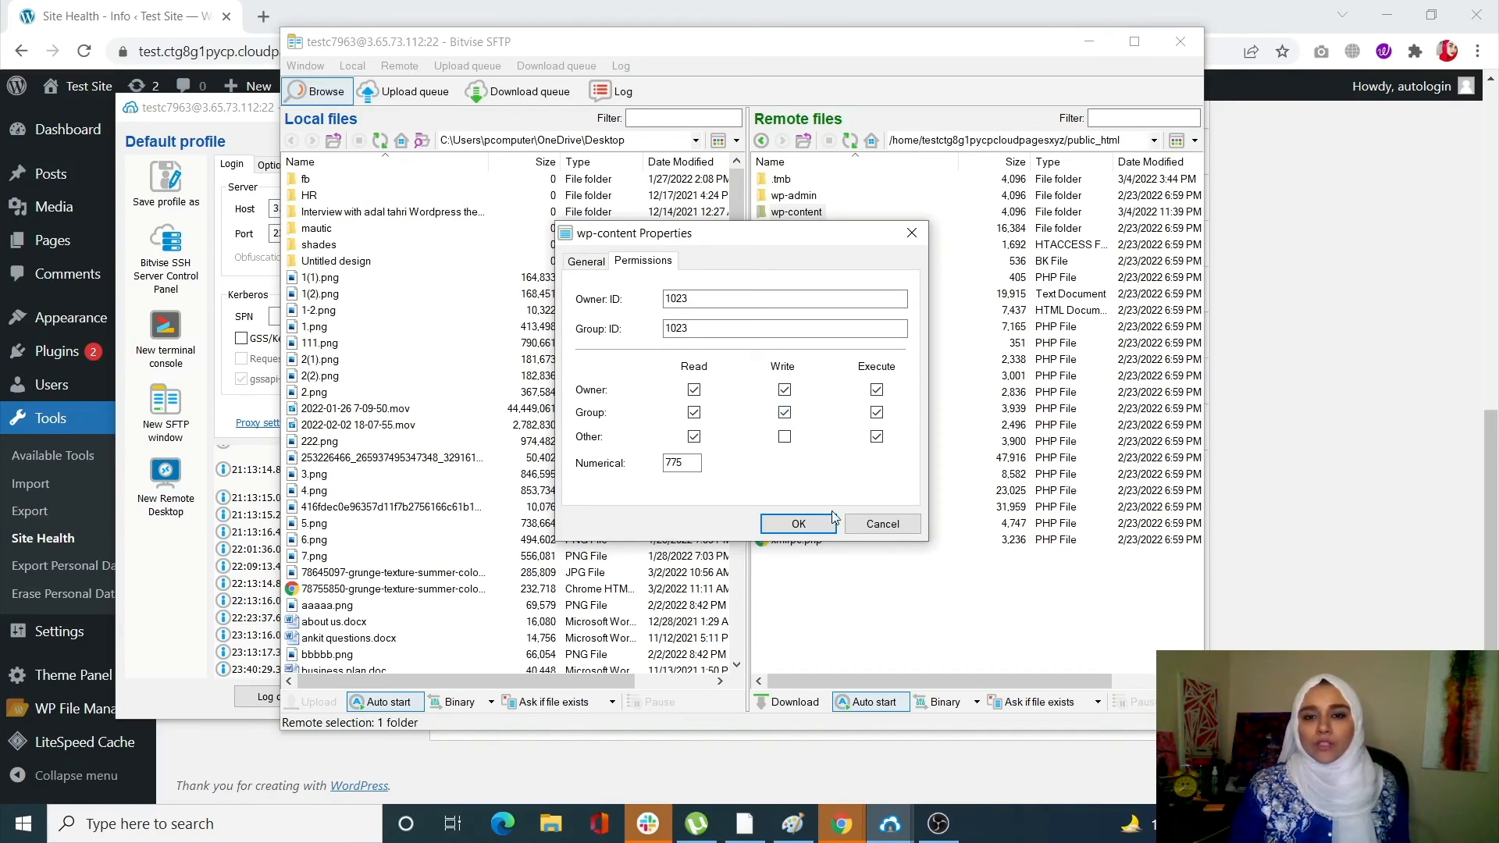
{"action": "left_click", "coordinate": [798, 523]}
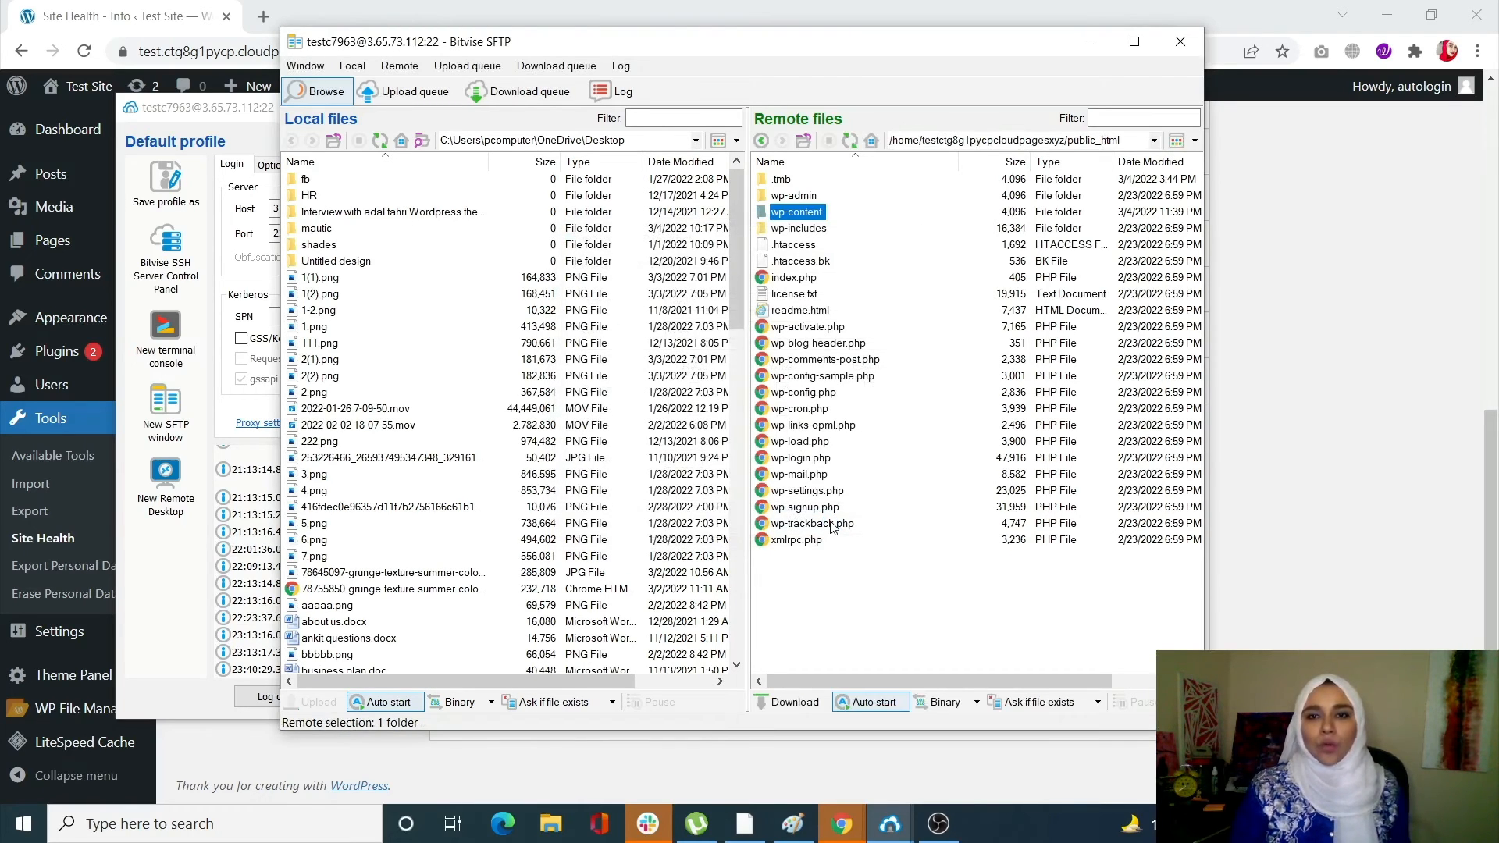
{"action": "right_click", "coordinate": [796, 212]}
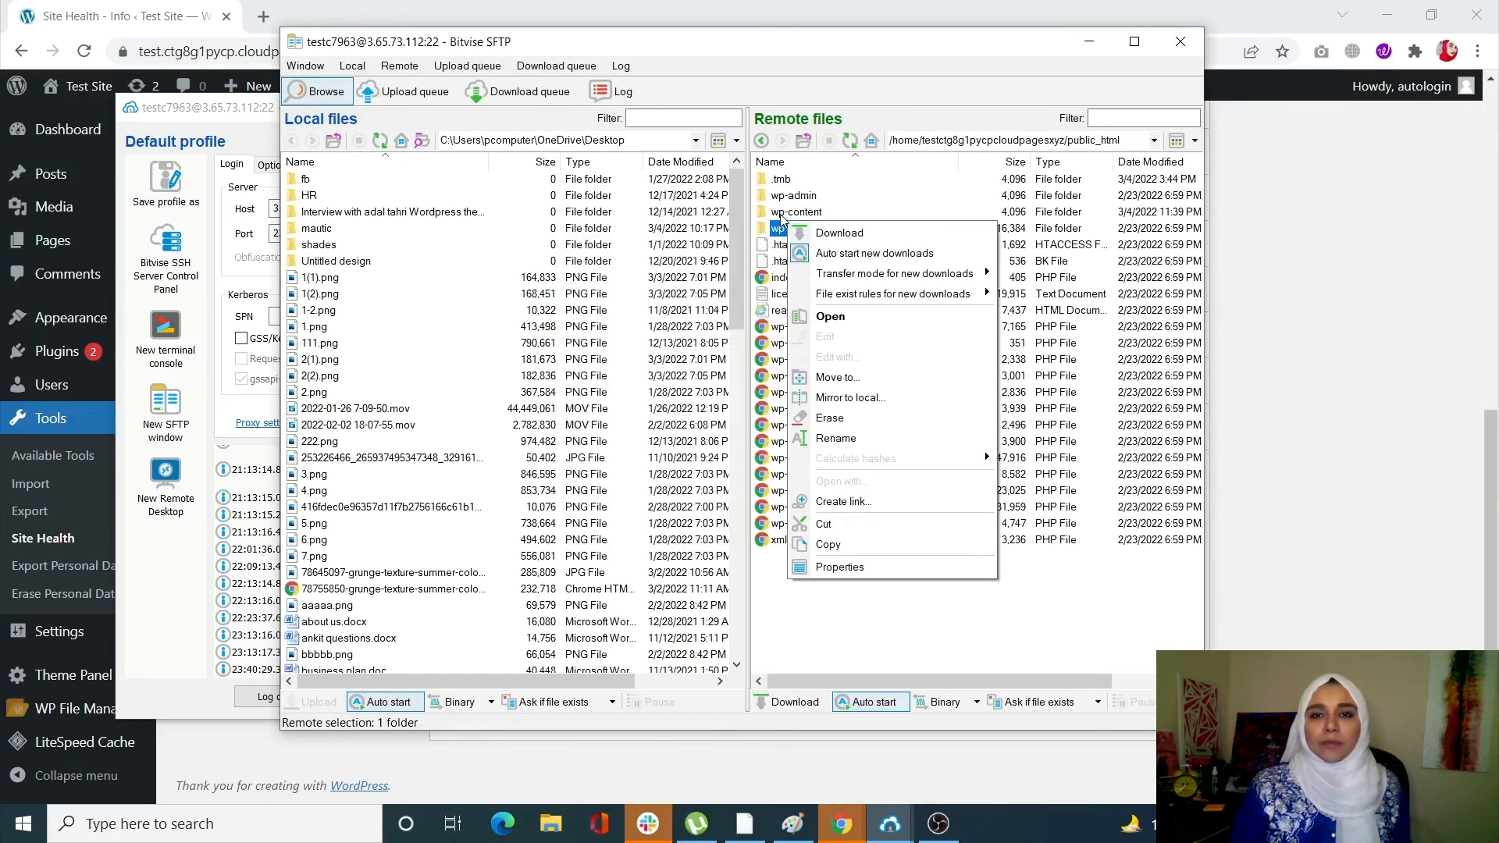
{"action": "left_click", "coordinate": [839, 566]}
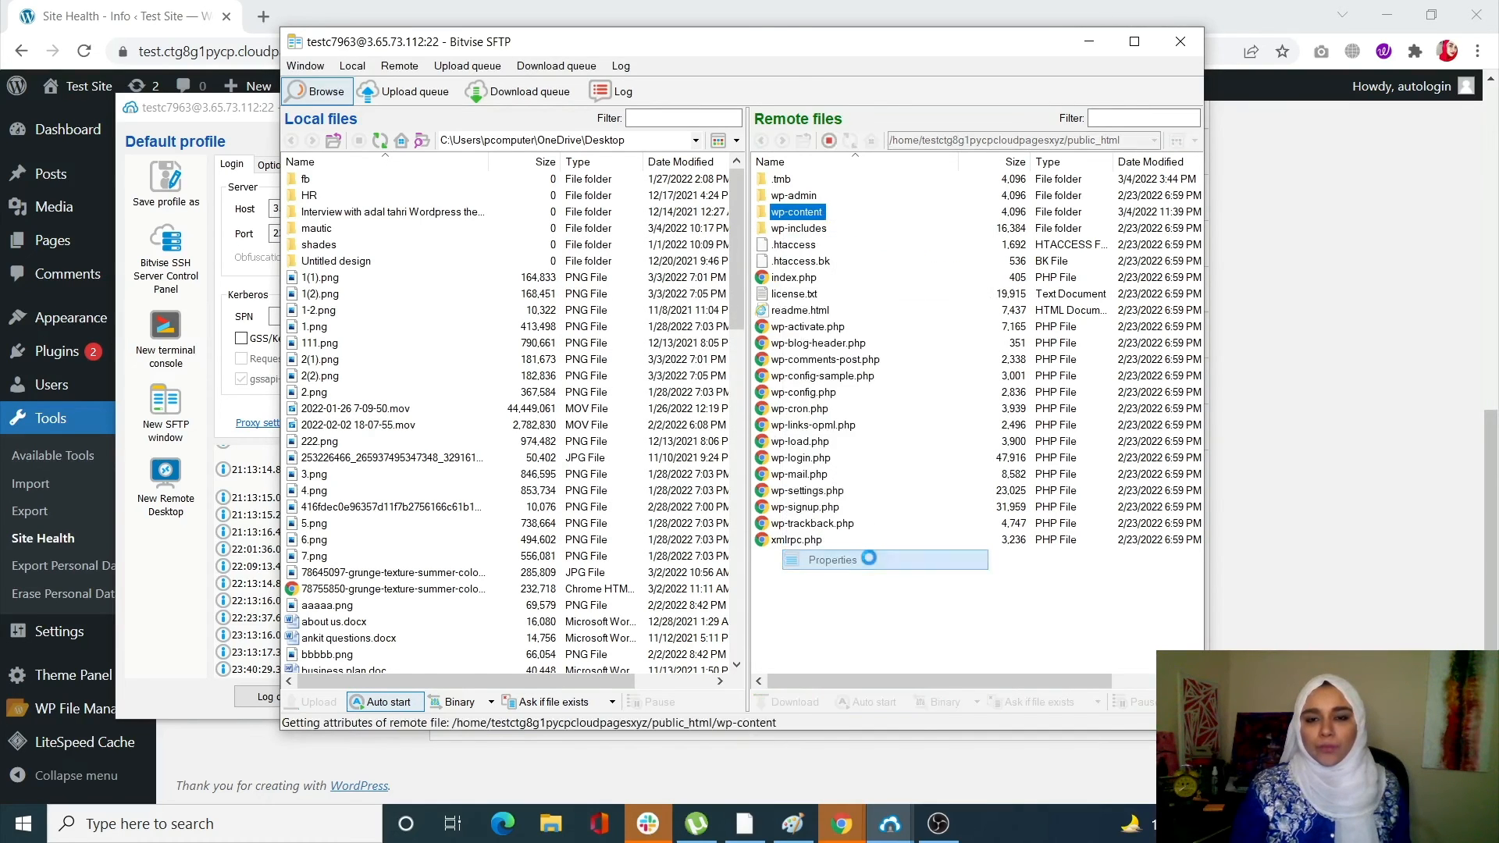
{"action": "left_click", "coordinate": [832, 559]}
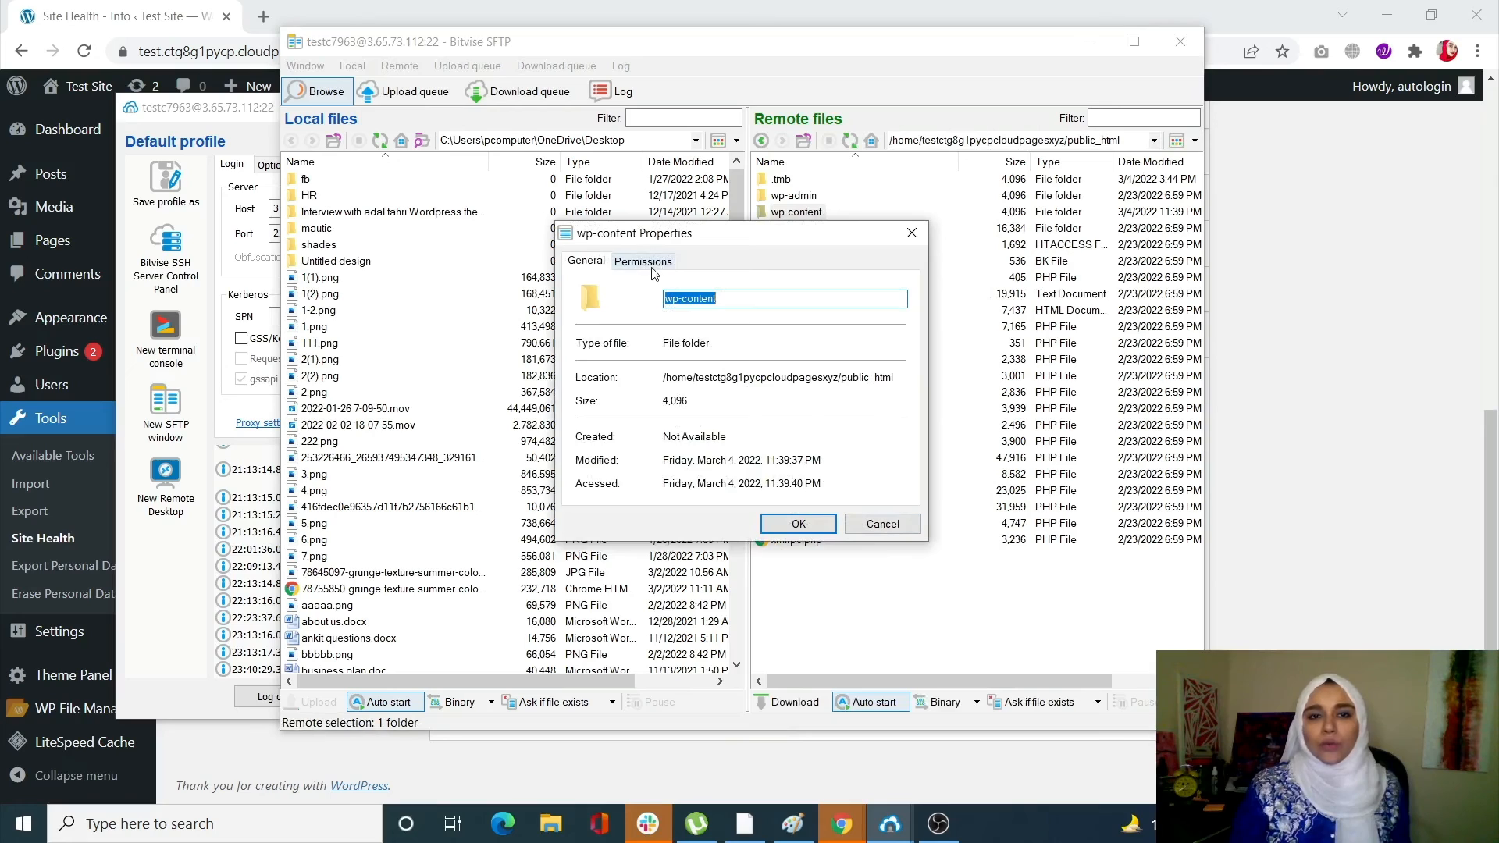
{"action": "left_click", "coordinate": [642, 261]}
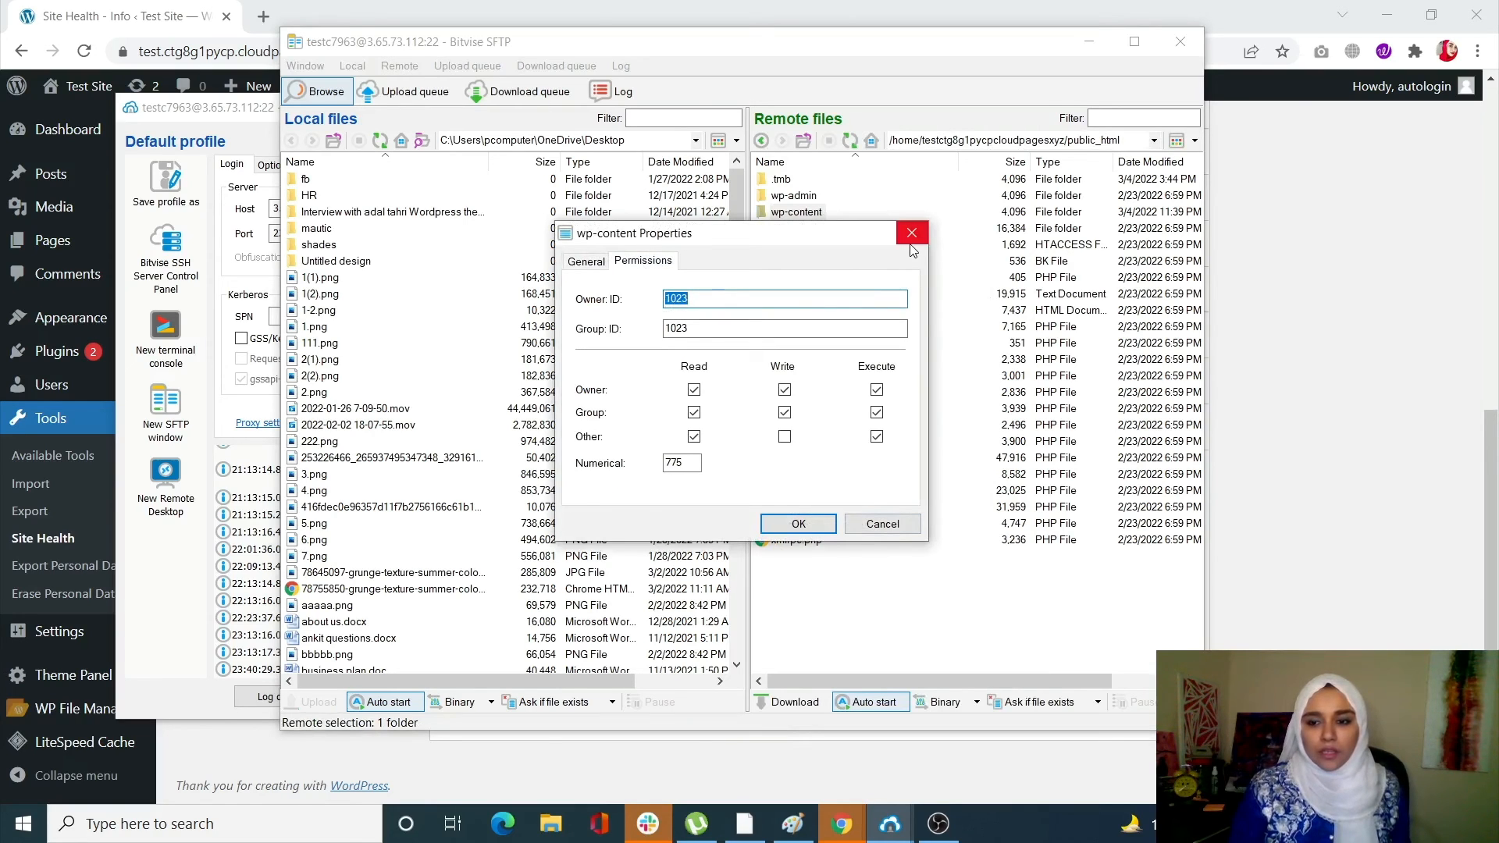
{"action": "left_click", "coordinate": [911, 233]}
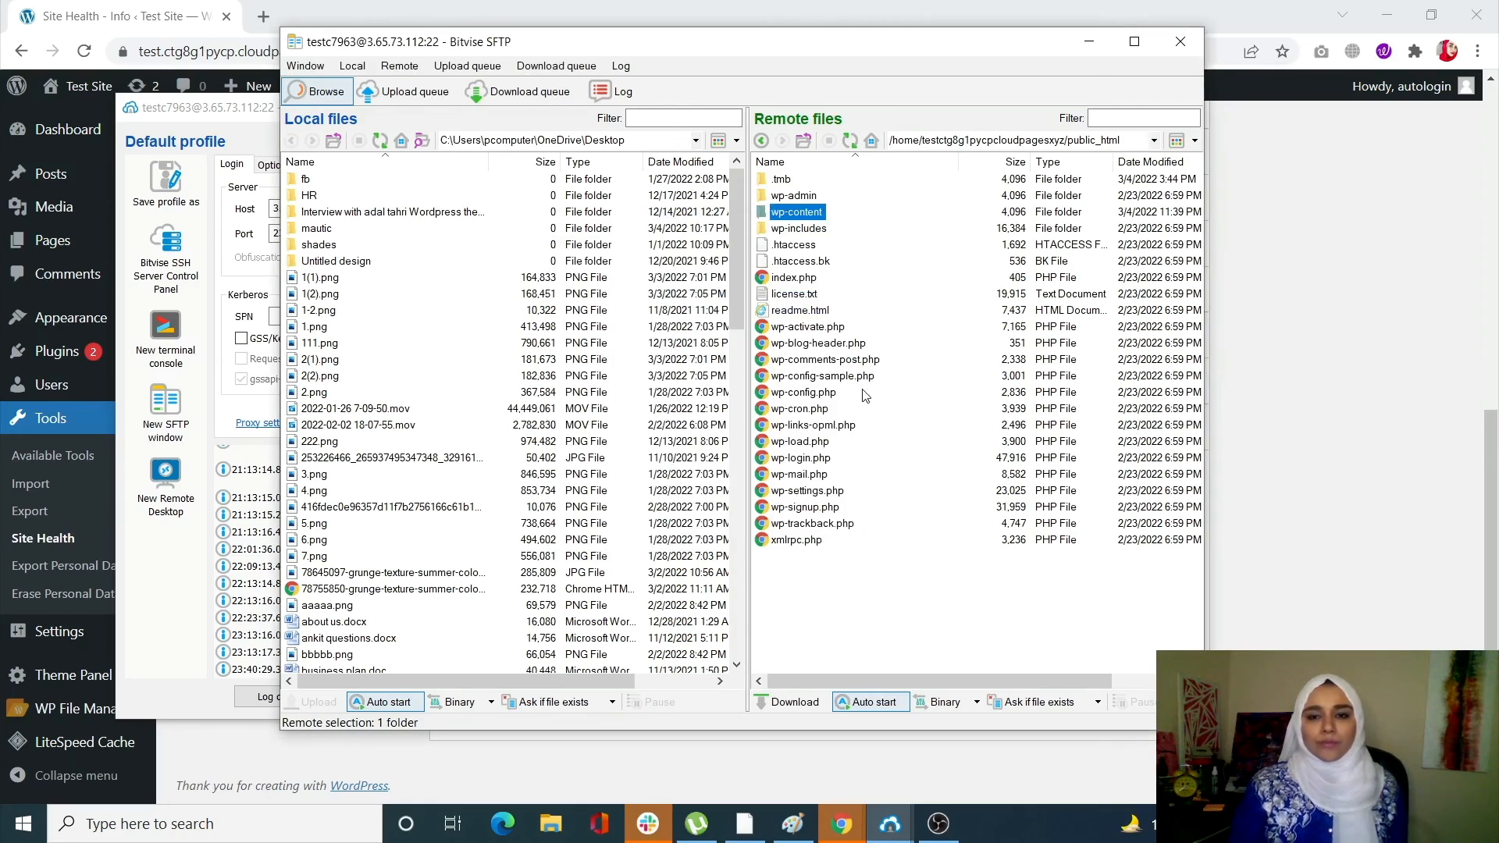